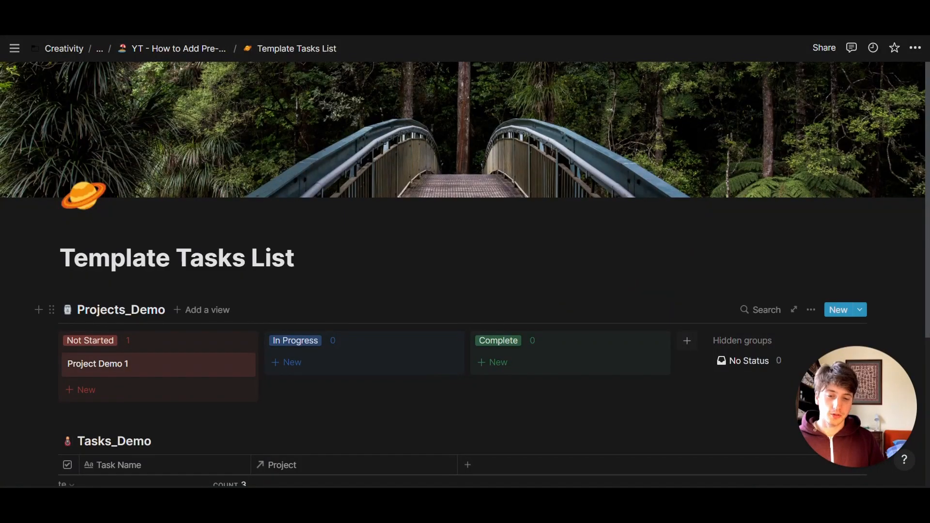
# Step: From Projects_Demo's New dropdown, choose Edit on the New Project template
pyautogui.scroll(-3)
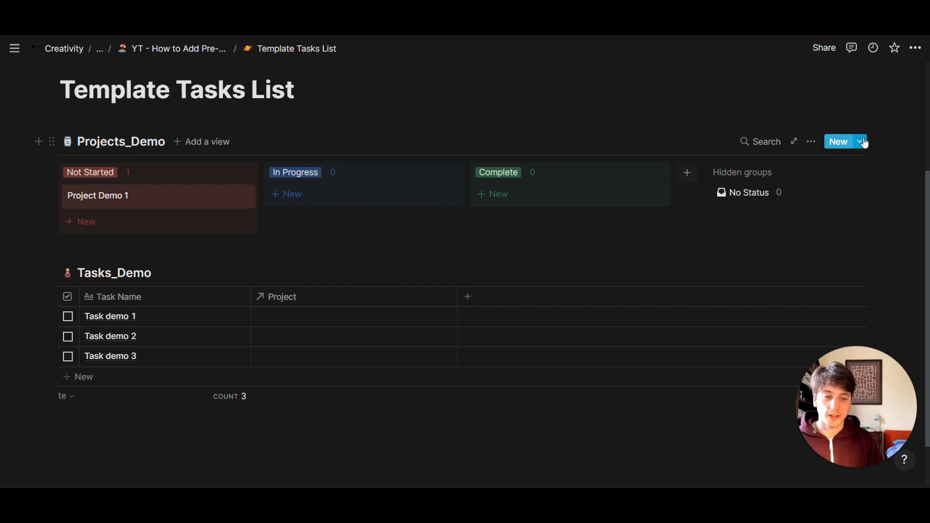
pyautogui.click(858, 141)
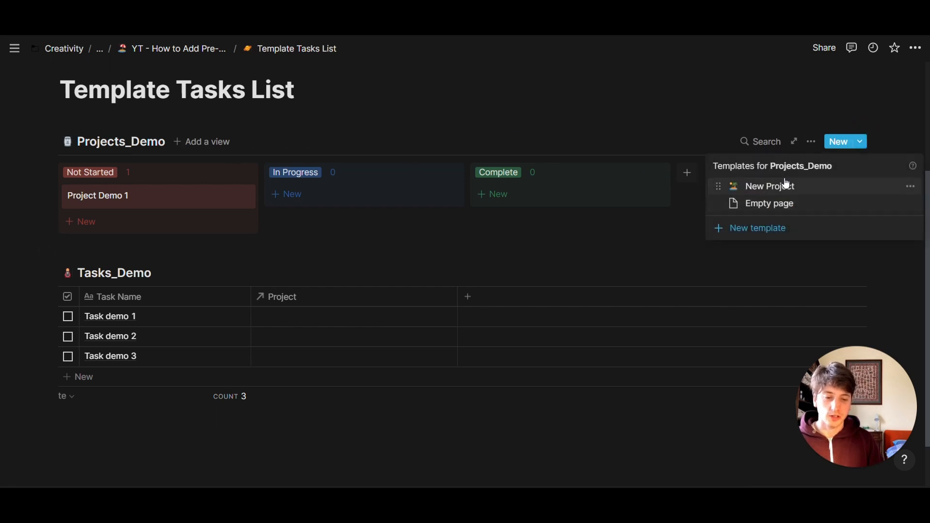
pyautogui.click(909, 186)
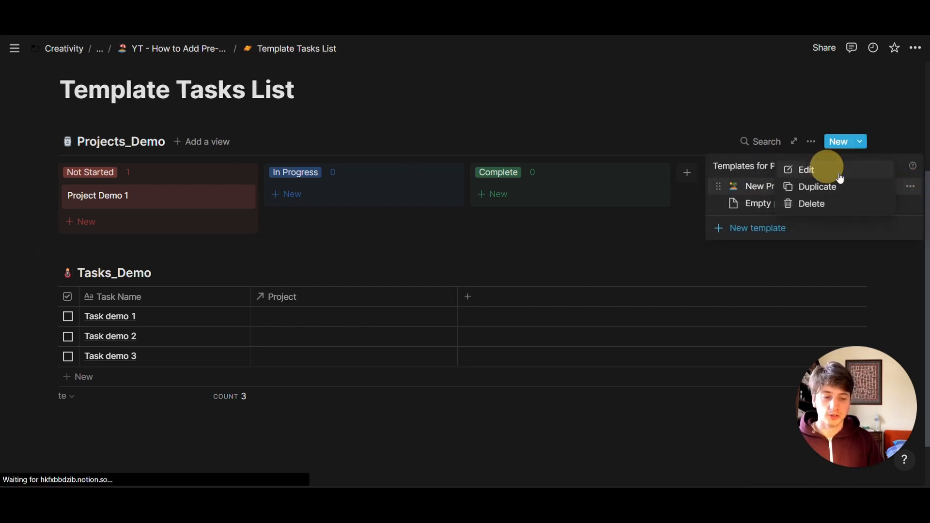
pyautogui.click(807, 169)
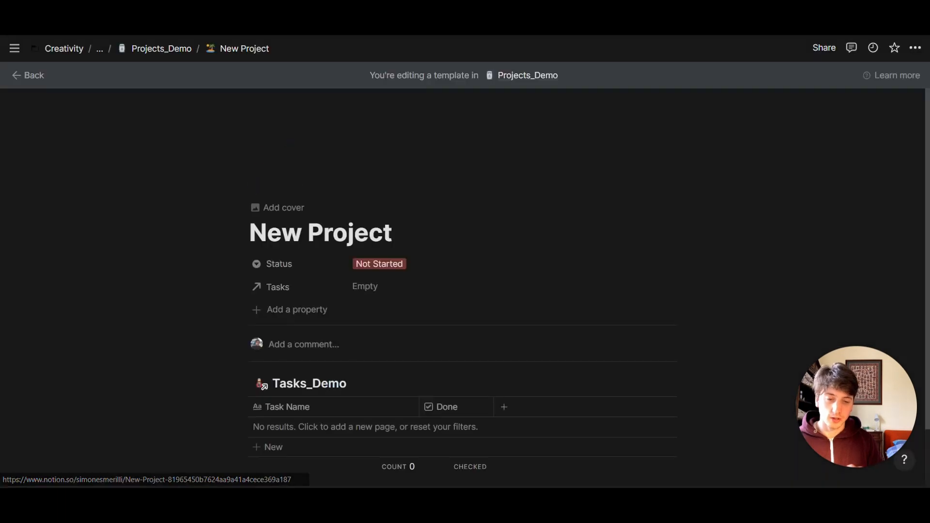
# Step: Add rows Task routine 1, 2 and 3 to the template's Tasks_Demo inline table
pyautogui.click(273, 169)
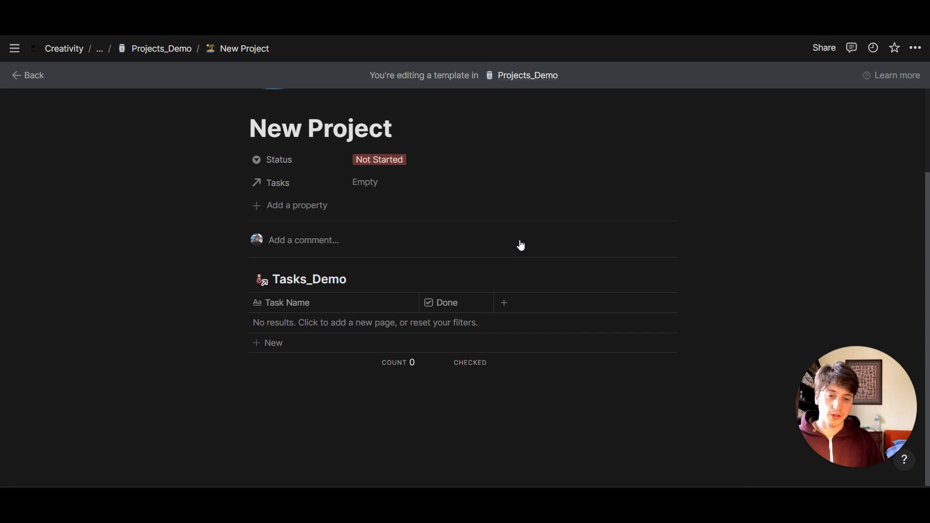
pyautogui.moveTo(340, 301)
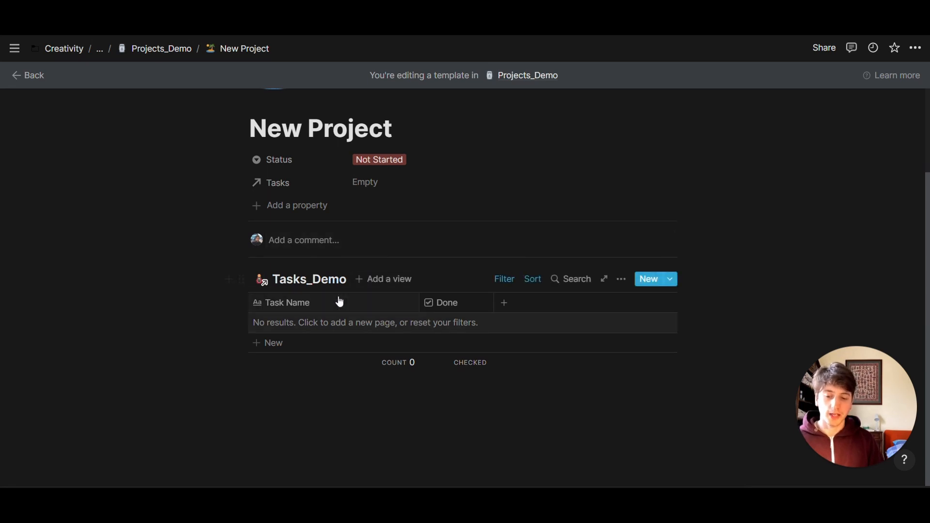
pyautogui.moveTo(261, 280)
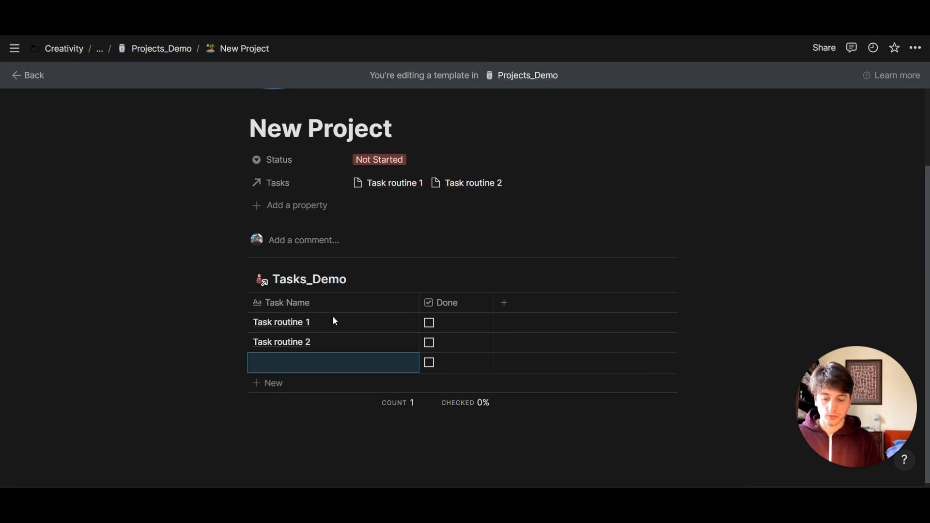
pyautogui.write('Task routine')
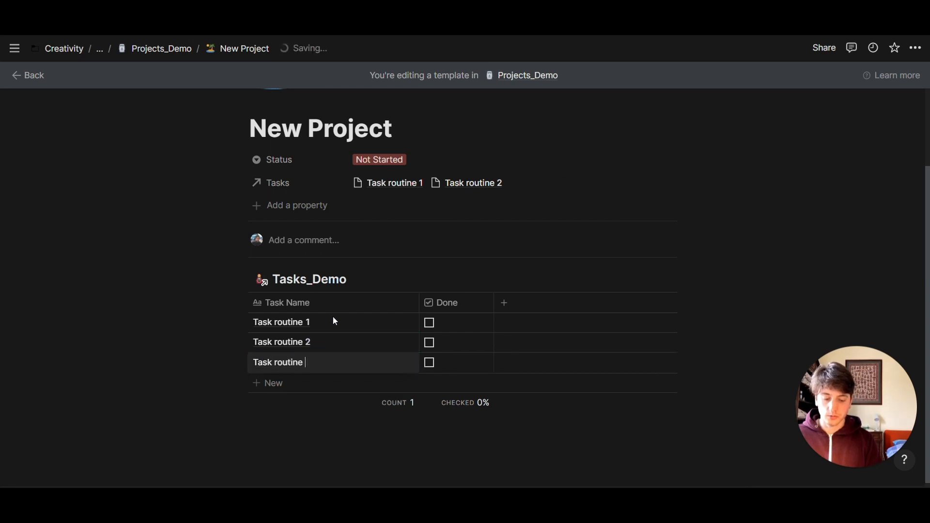
pyautogui.write('3')
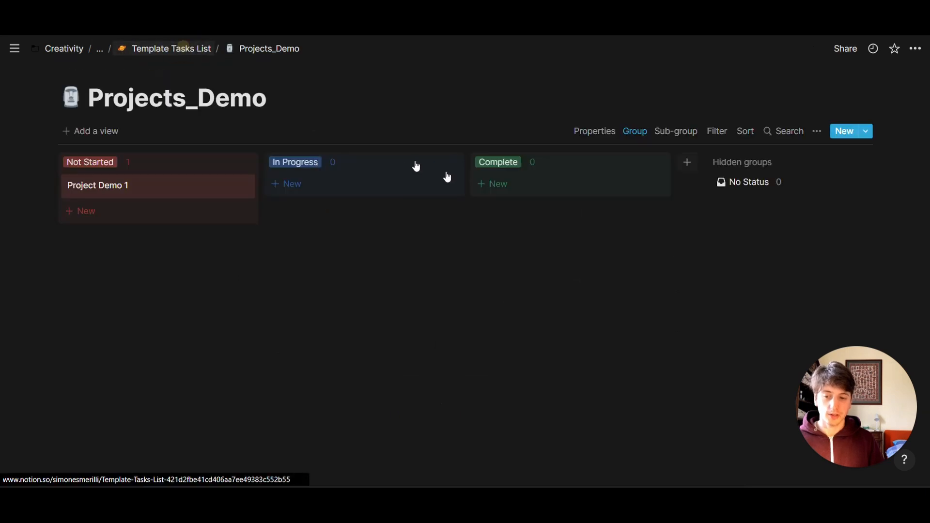
# Step: Return to Template Tasks List via the breadcrumb and scroll to the Tasks_Demo table
pyautogui.click(172, 48)
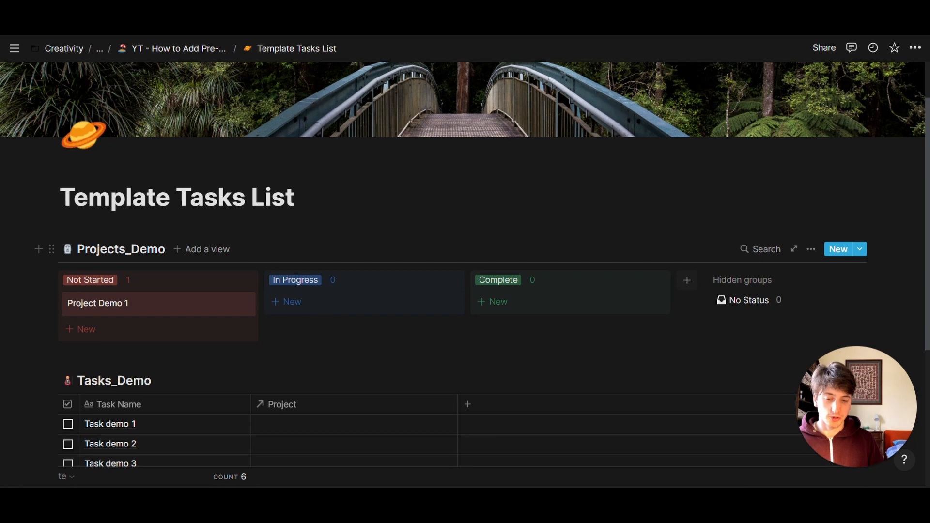
pyautogui.scroll(-3)
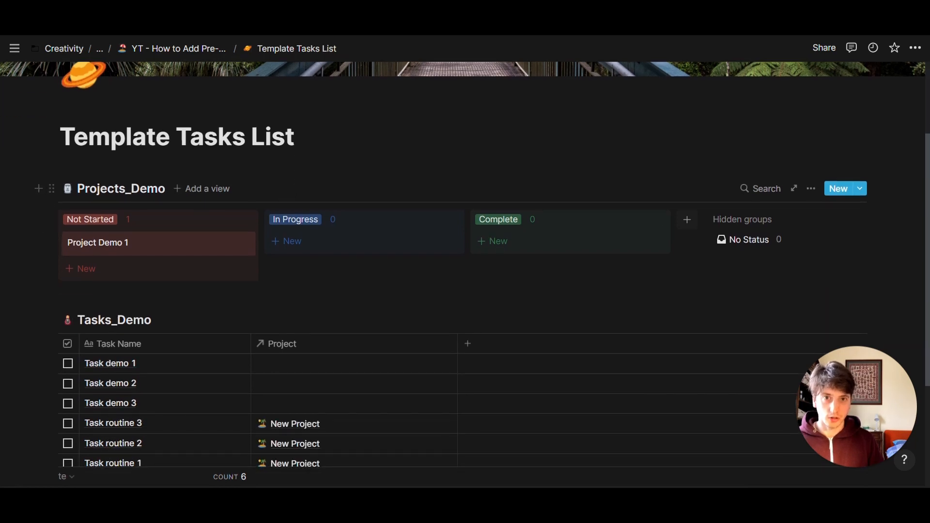
pyautogui.moveTo(205, 255)
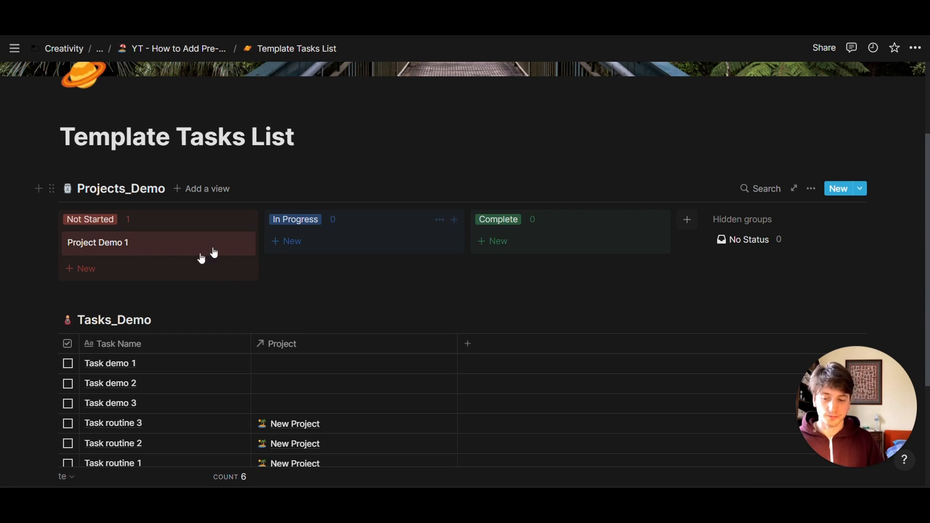
# Step: Create Not Started project 'Project routine with tasks 1' using the New Project template
pyautogui.click(86, 268)
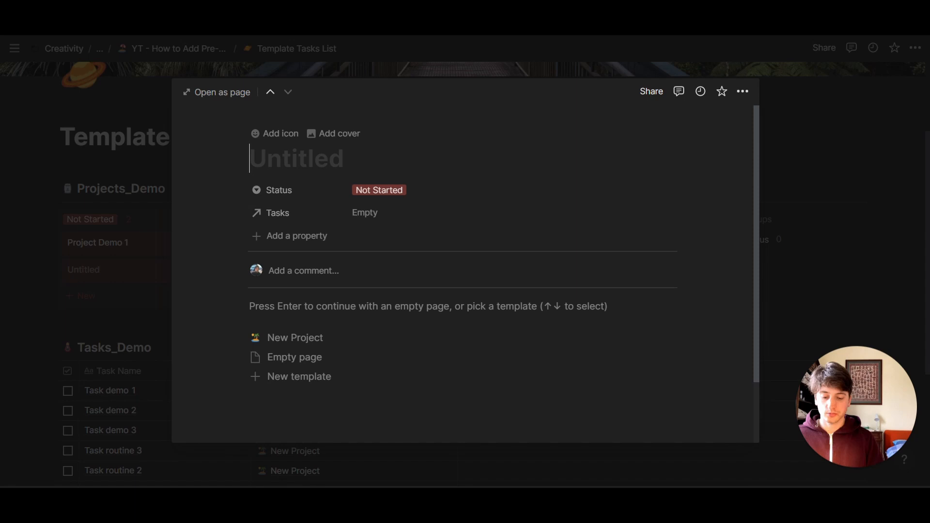
pyautogui.write('Project routine')
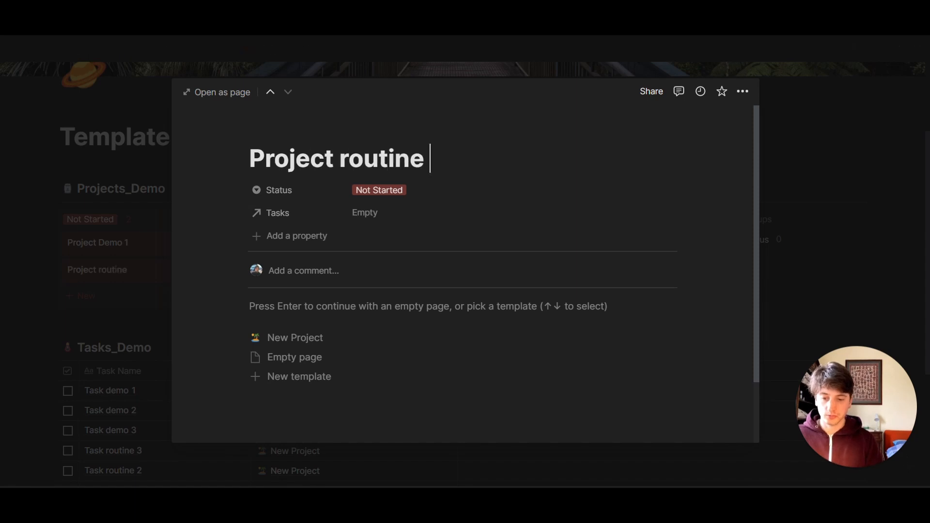
pyautogui.write('with tasks')
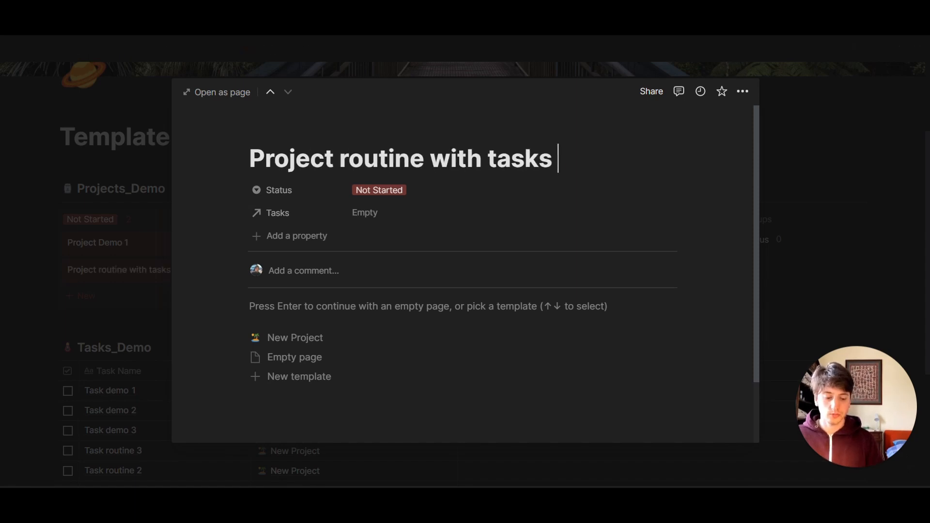
pyautogui.write('1')
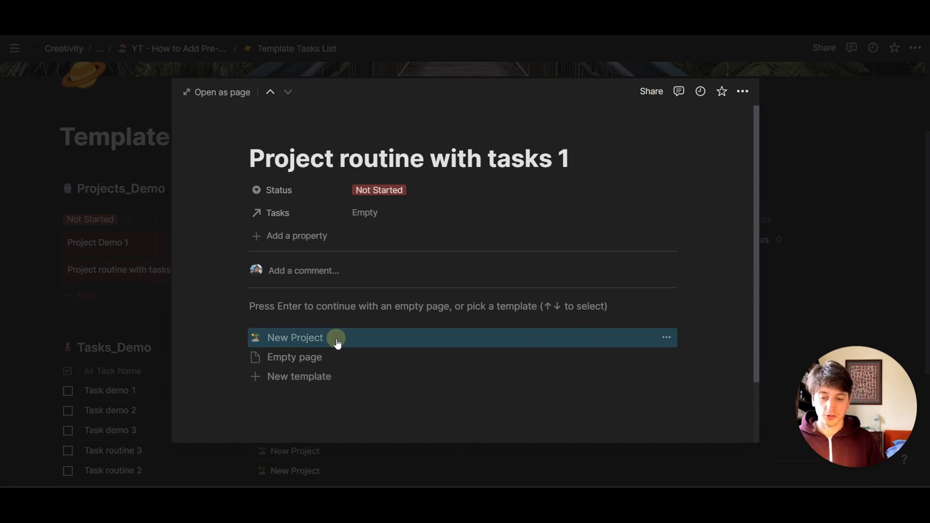
pyautogui.click(295, 338)
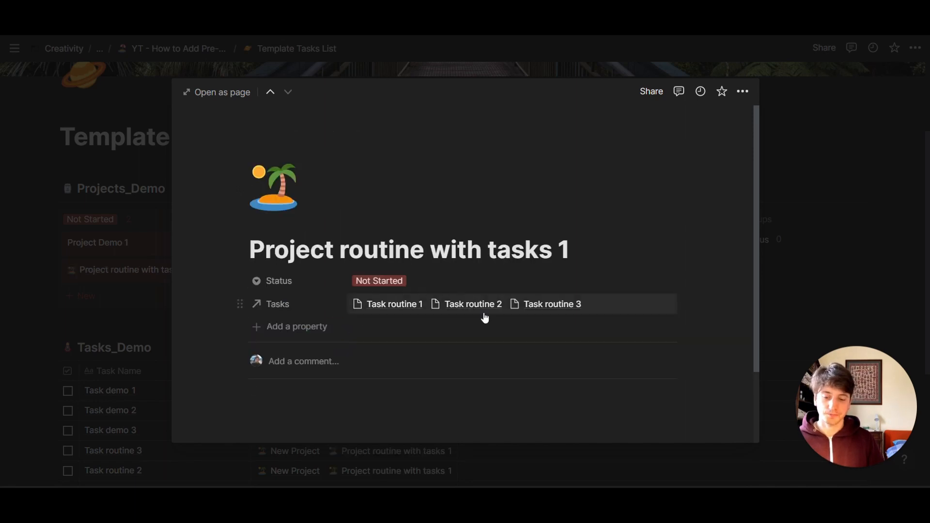
pyautogui.scroll(-3)
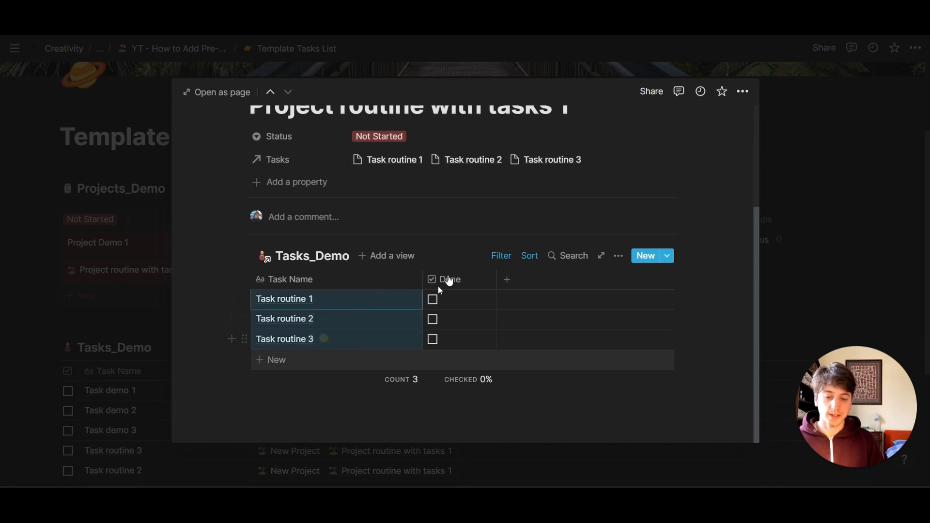
pyautogui.moveTo(462, 259)
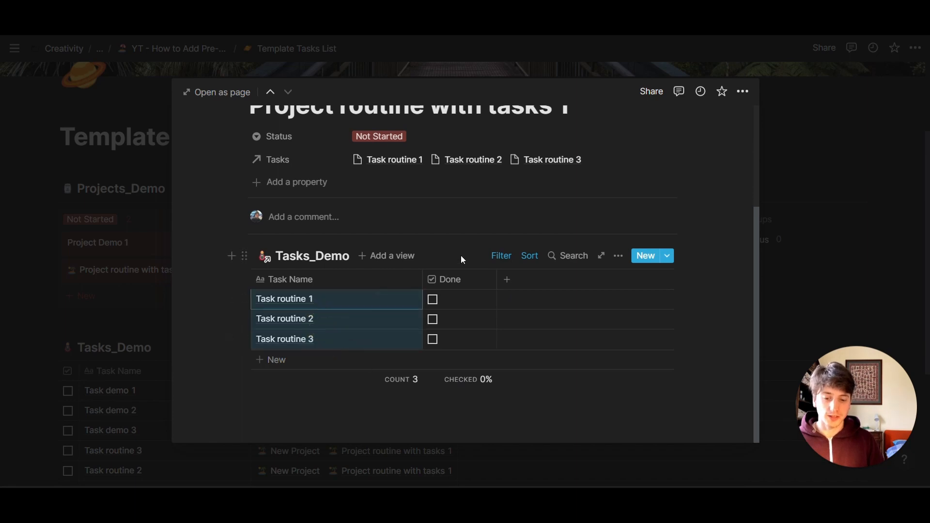
pyautogui.moveTo(339, 300)
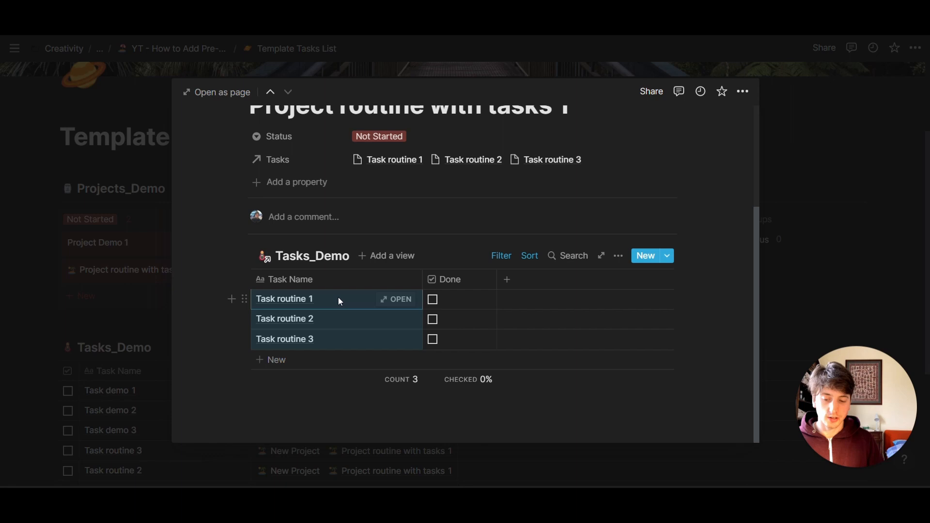
pyautogui.moveTo(467, 260)
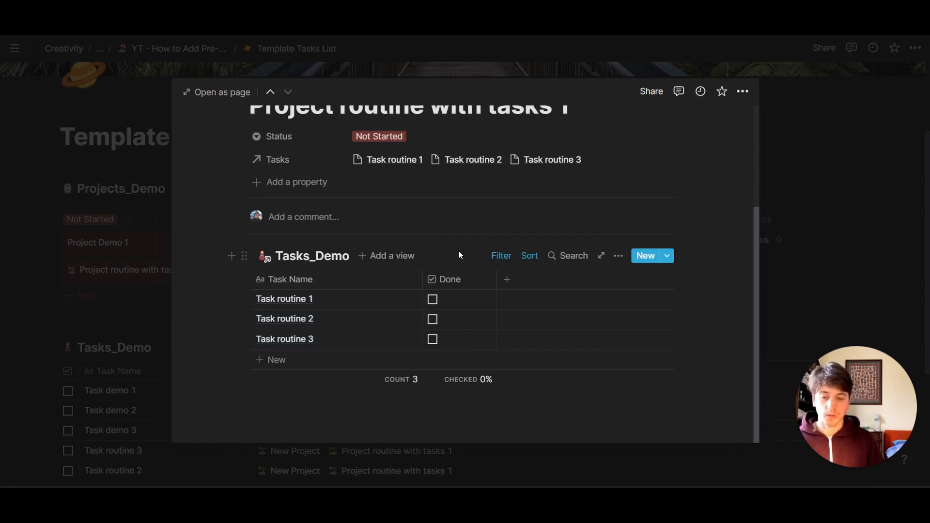
pyautogui.moveTo(96, 303)
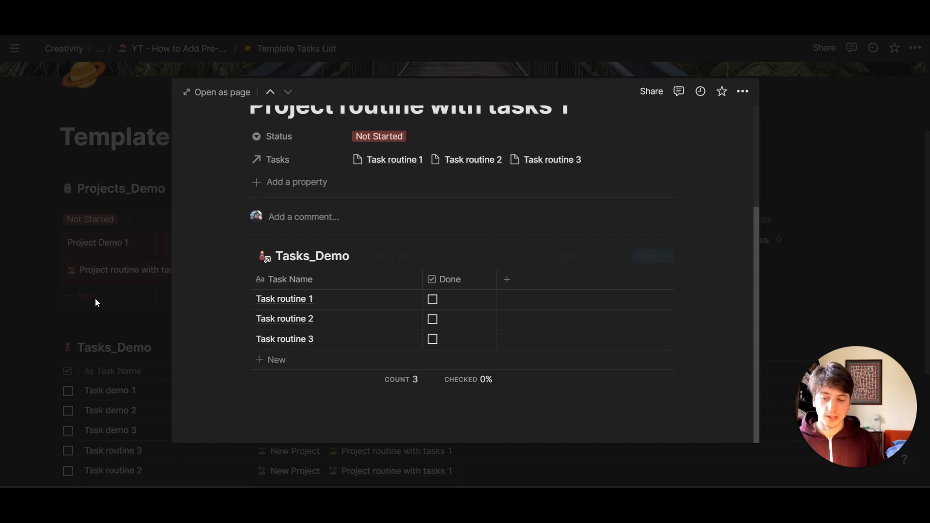
# Step: Close the project preview and check Task routine 3's linked projects
pyautogui.click(82, 295)
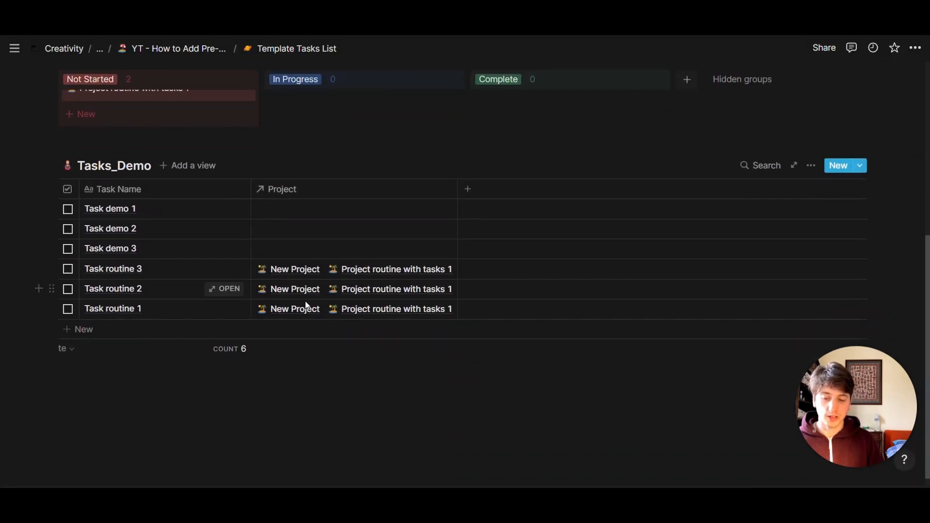
pyautogui.moveTo(326, 297)
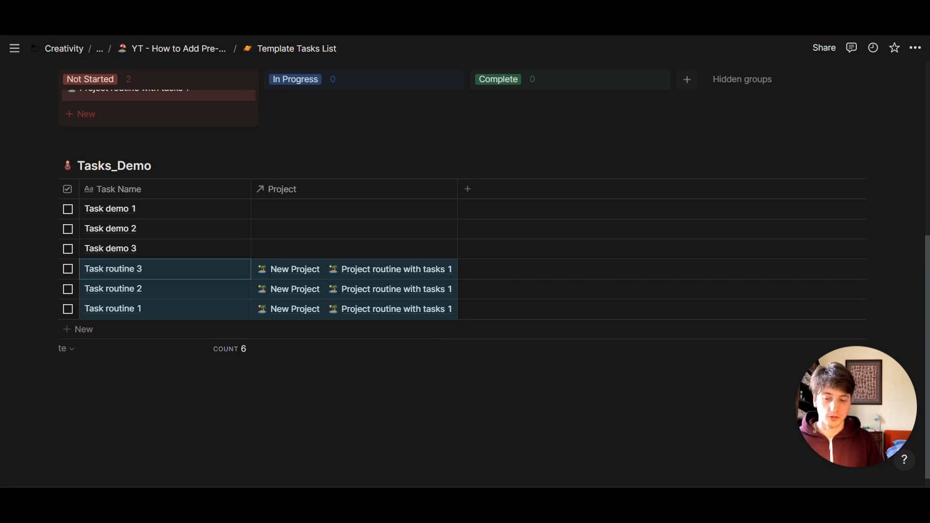
pyautogui.moveTo(331, 276)
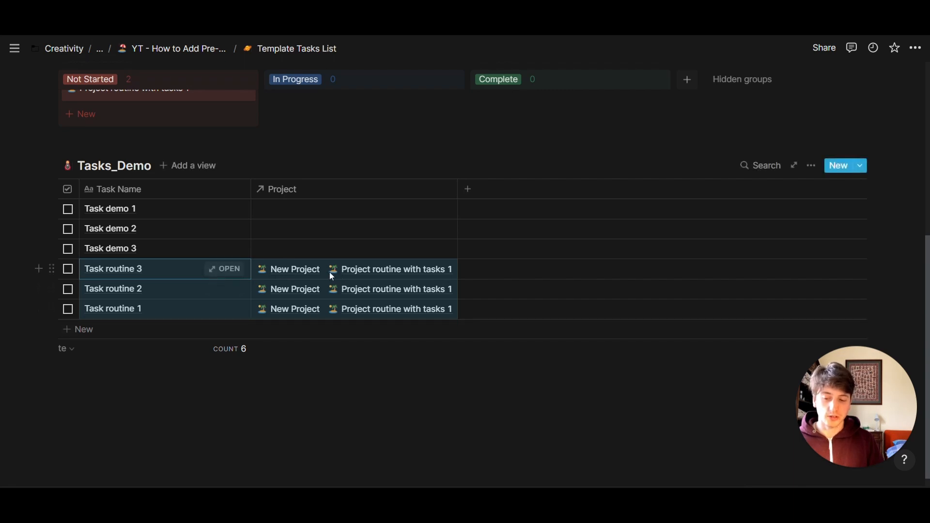
pyautogui.click(354, 268)
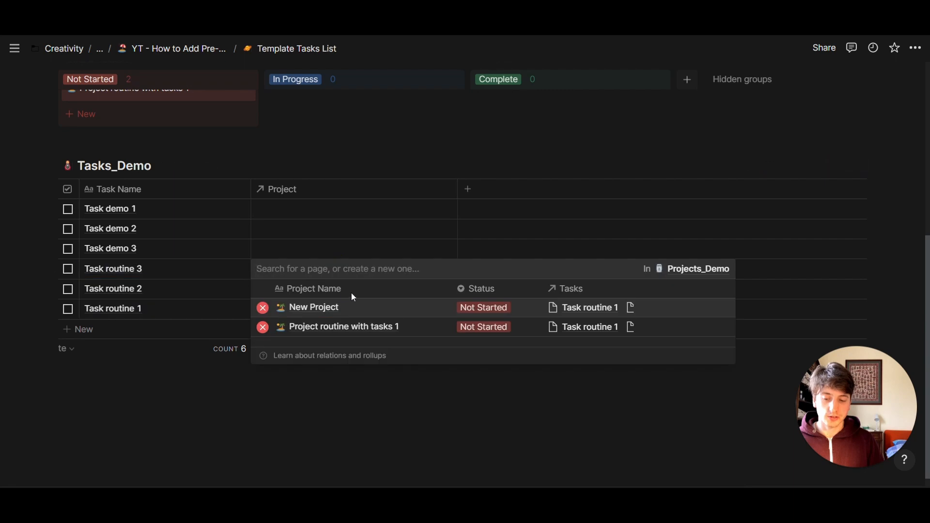
pyautogui.moveTo(318, 312)
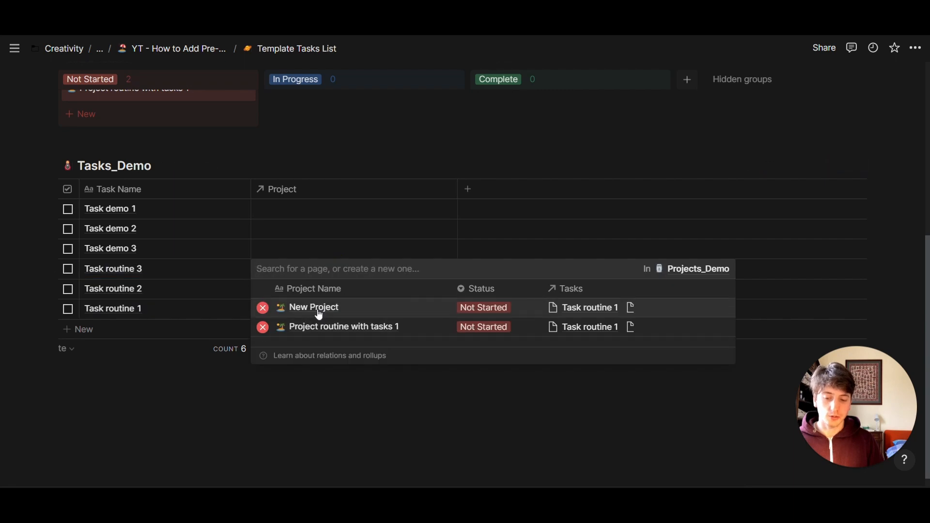
pyautogui.moveTo(341, 332)
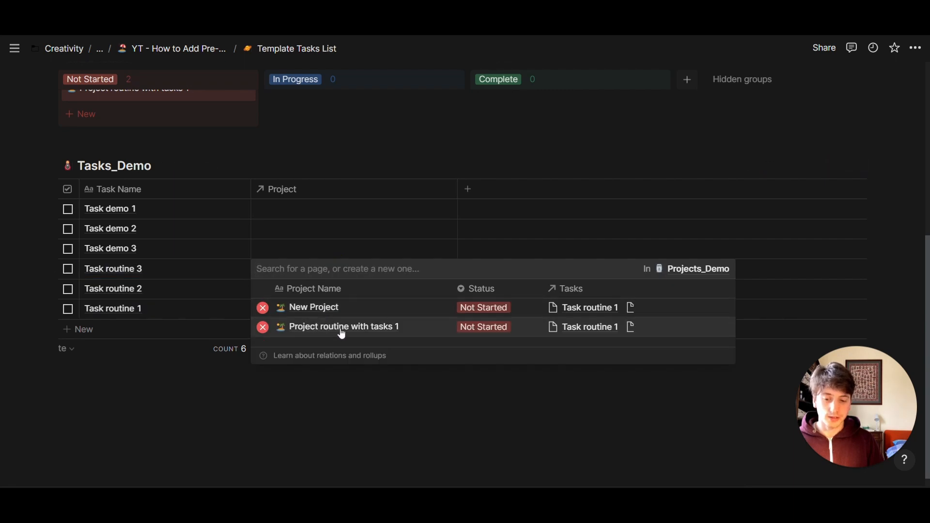
pyautogui.moveTo(332, 314)
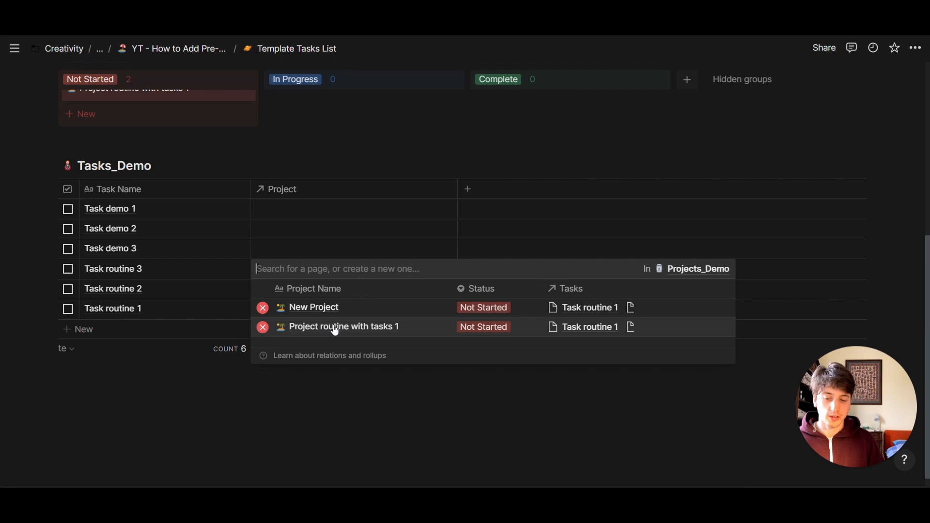
pyautogui.moveTo(348, 413)
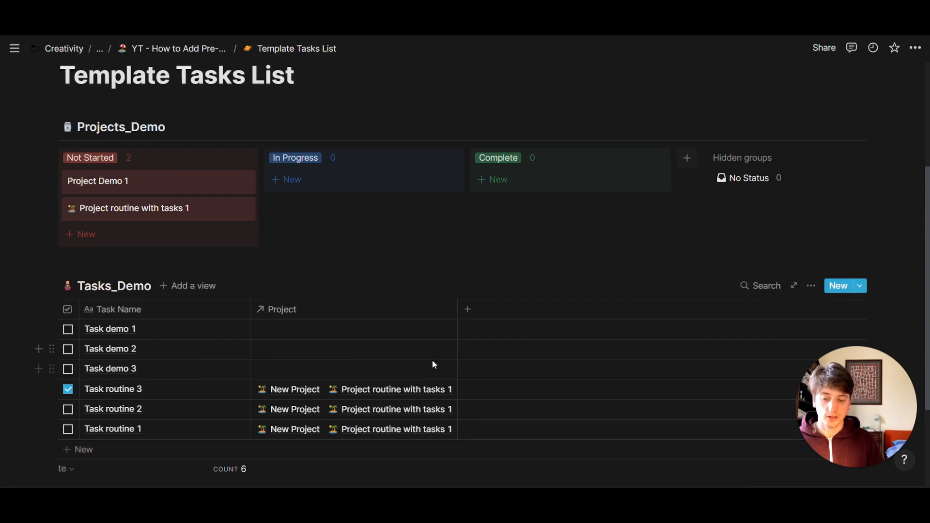
# Step: Add an untitled Not Started project from the New Project template and review its tasks
pyautogui.click(134, 208)
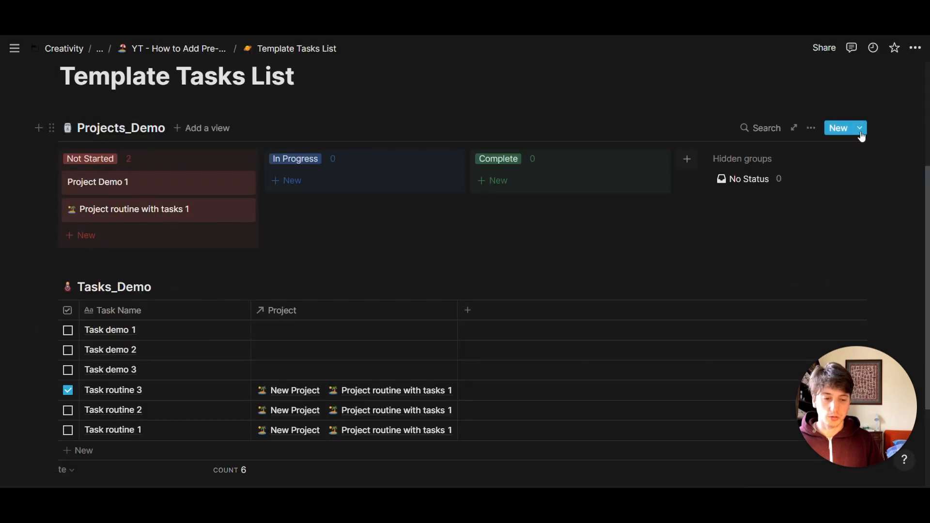
pyautogui.moveTo(165, 243)
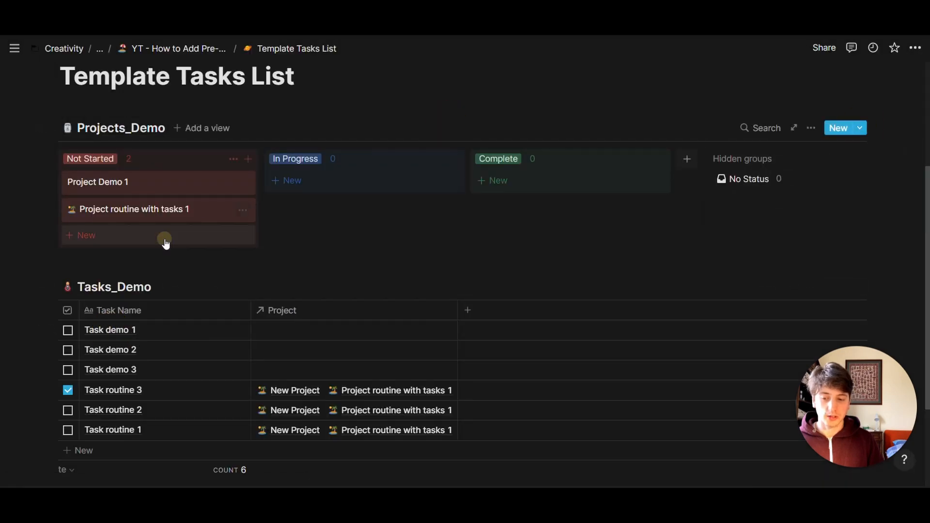
pyautogui.click(86, 235)
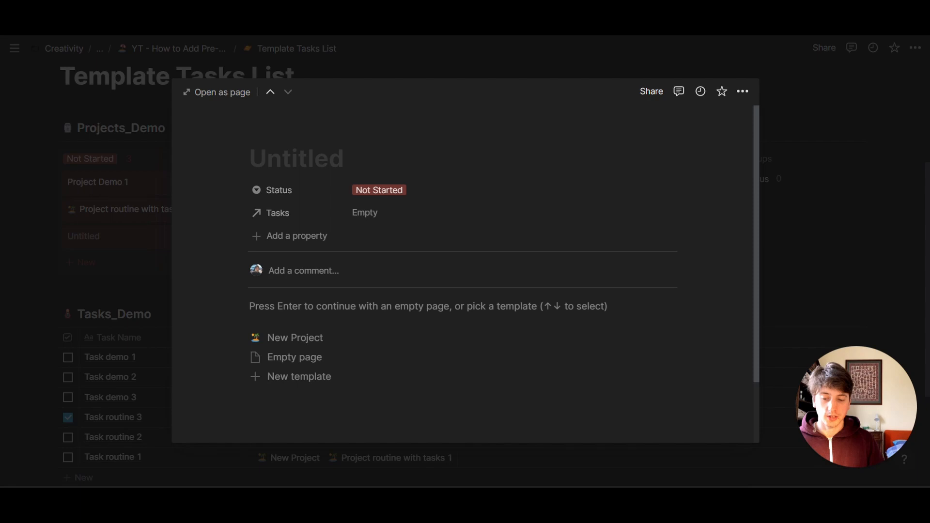
pyautogui.click(295, 337)
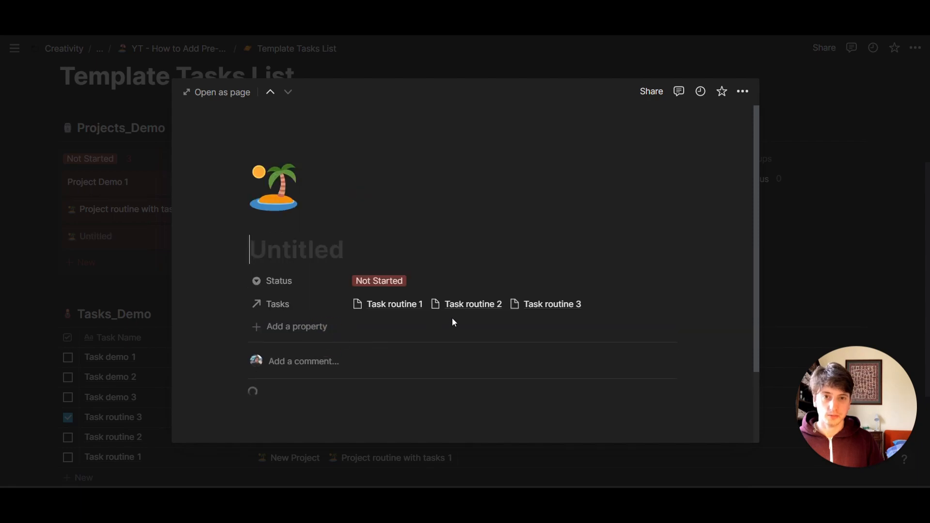
pyautogui.scroll(-3)
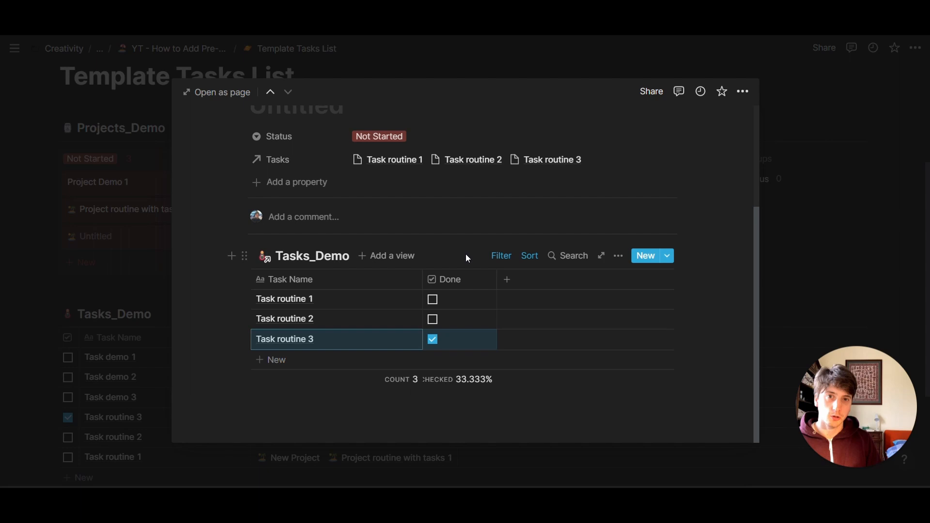
pyautogui.moveTo(104, 272)
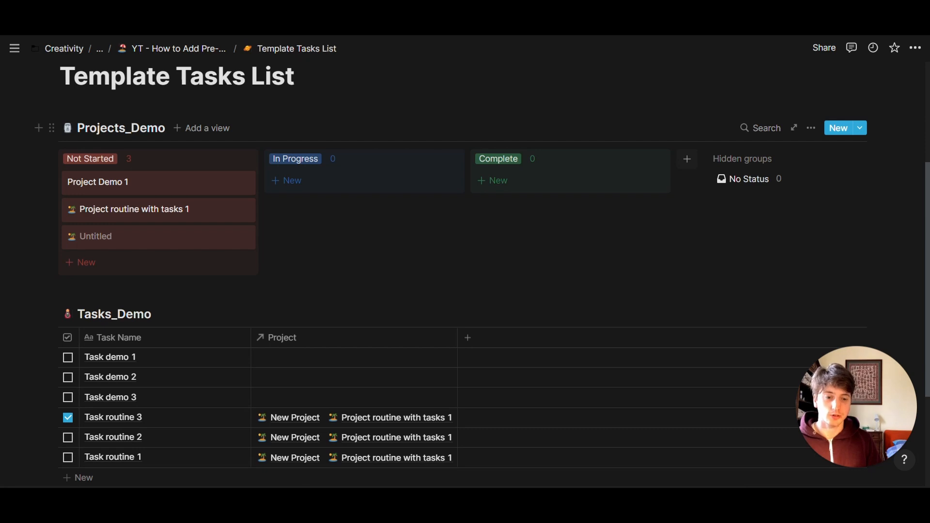
# Step: Choose Edit on the New Project template from Projects_Demo's New dropdown
pyautogui.click(859, 127)
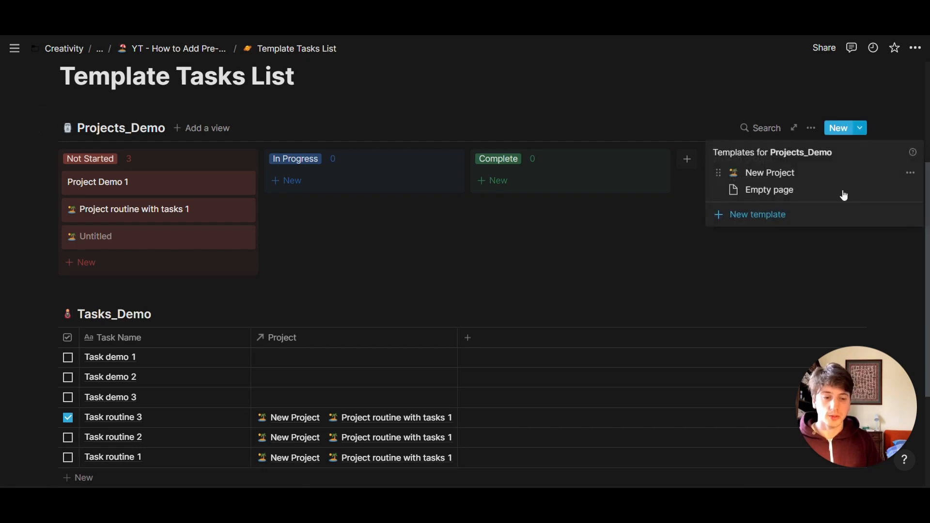
pyautogui.click(769, 173)
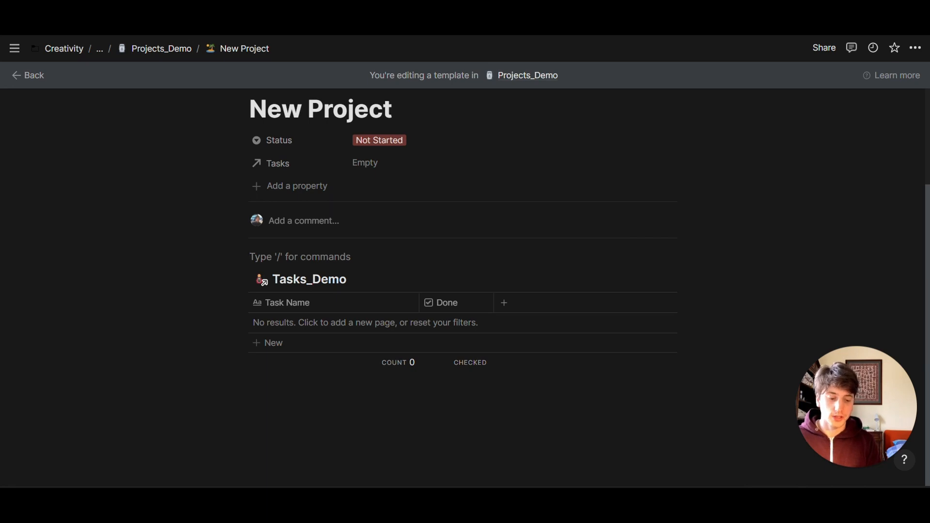
# Step: Insert an inline table database named 'Drag-drop tasks' into the template
pyautogui.write('/table in')
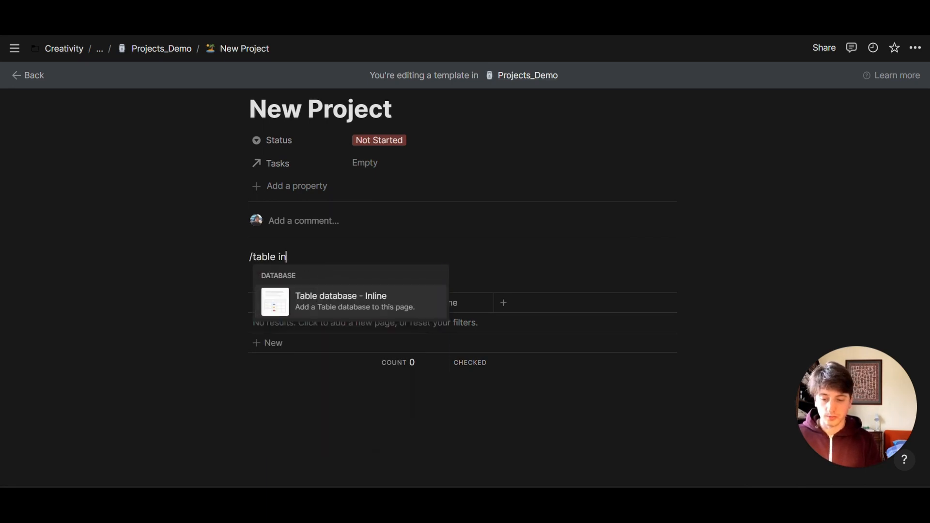
pyautogui.click(341, 301)
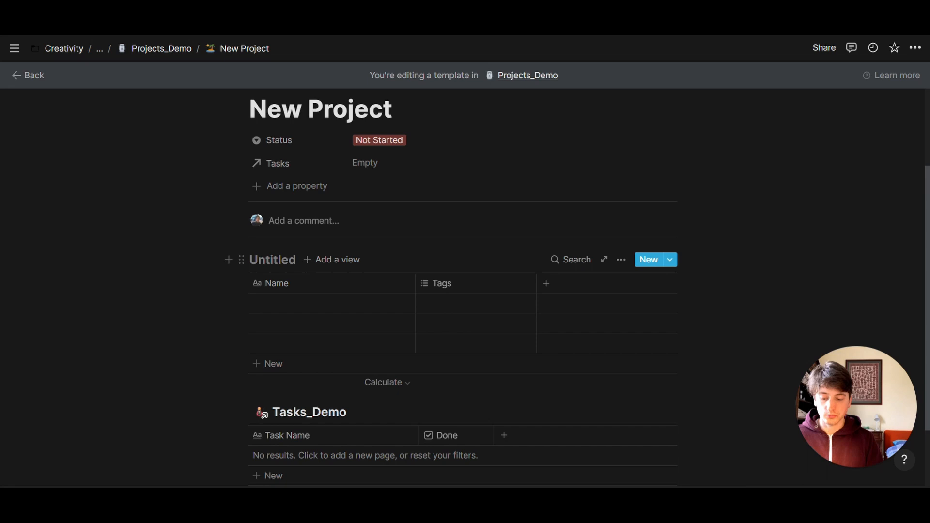
pyautogui.write('Drag-d')
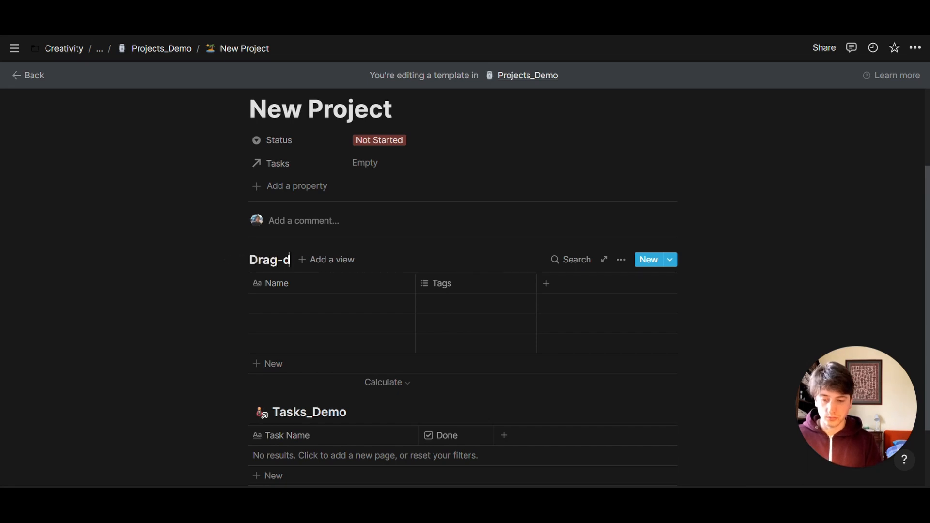
pyautogui.write('rop')
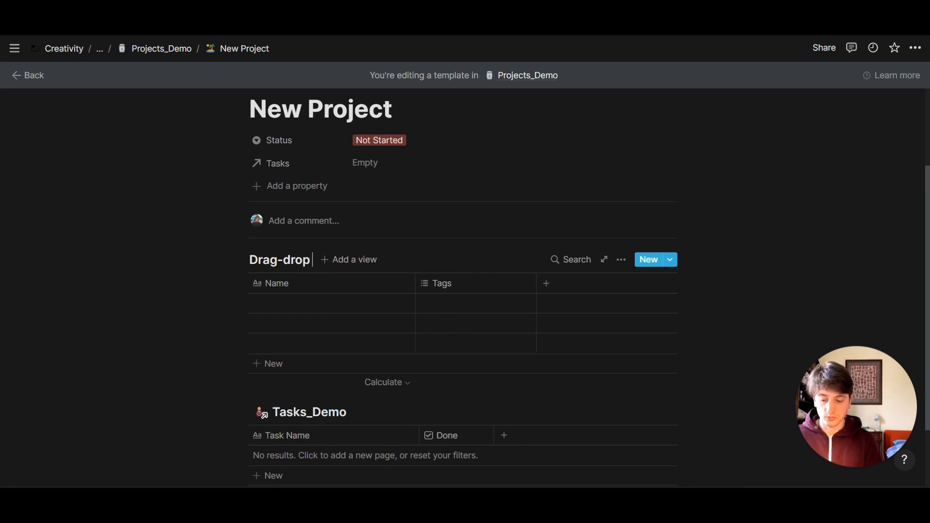
pyautogui.write('tasks')
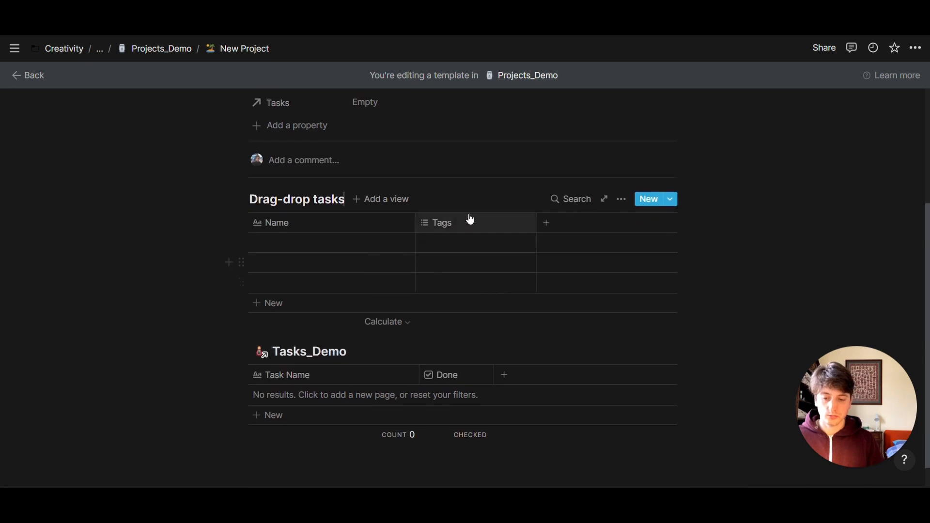
# Step: Delete the Tags column so only the Name column remains
pyautogui.click(441, 223)
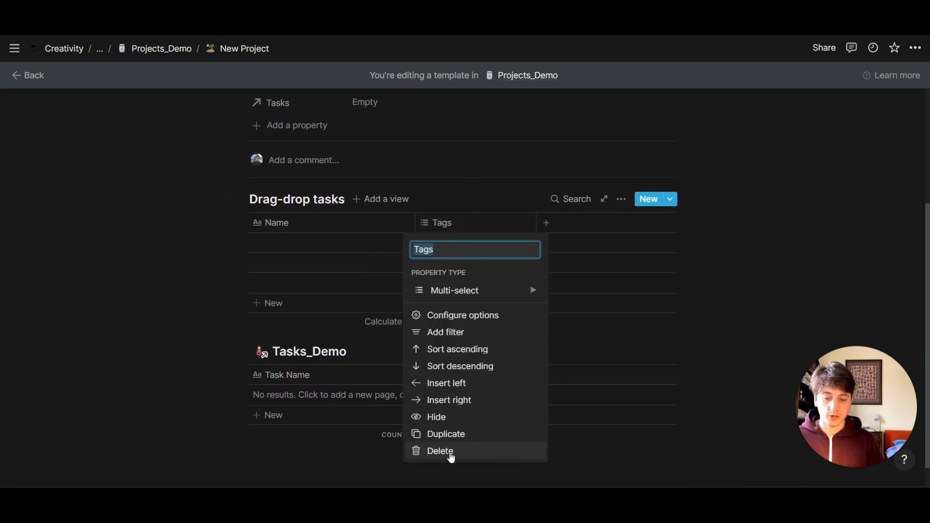
pyautogui.click(440, 451)
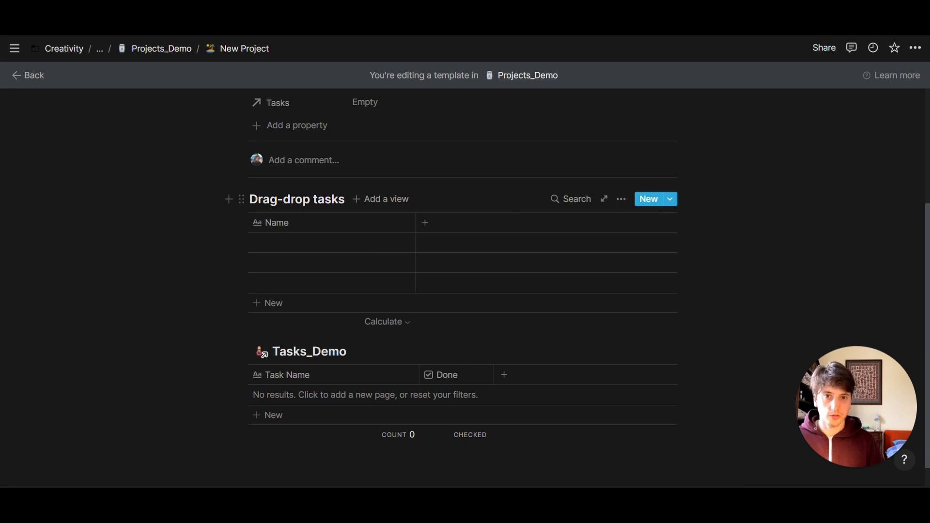
pyautogui.click(330, 243)
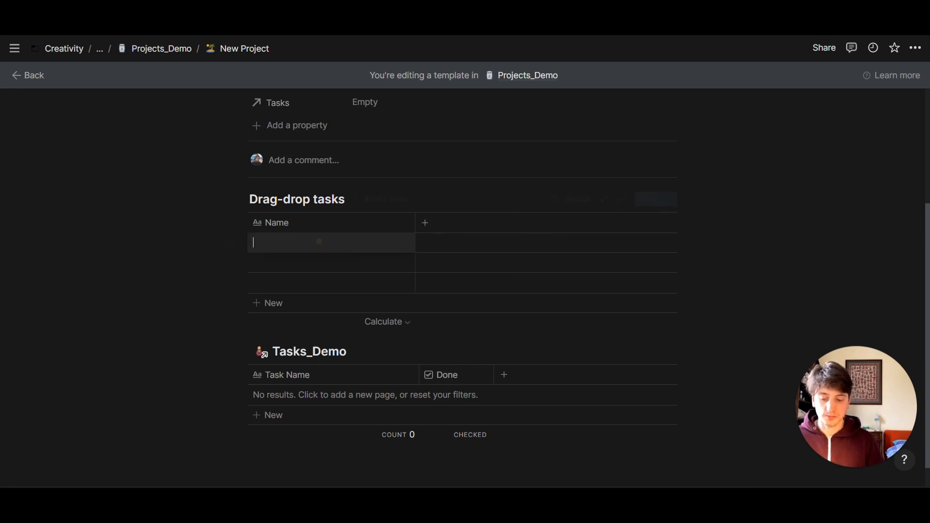
# Step: Enter Task routine 1 through Task routine 3 as the Drag-drop tasks rows
pyautogui.write('Task routine 1')
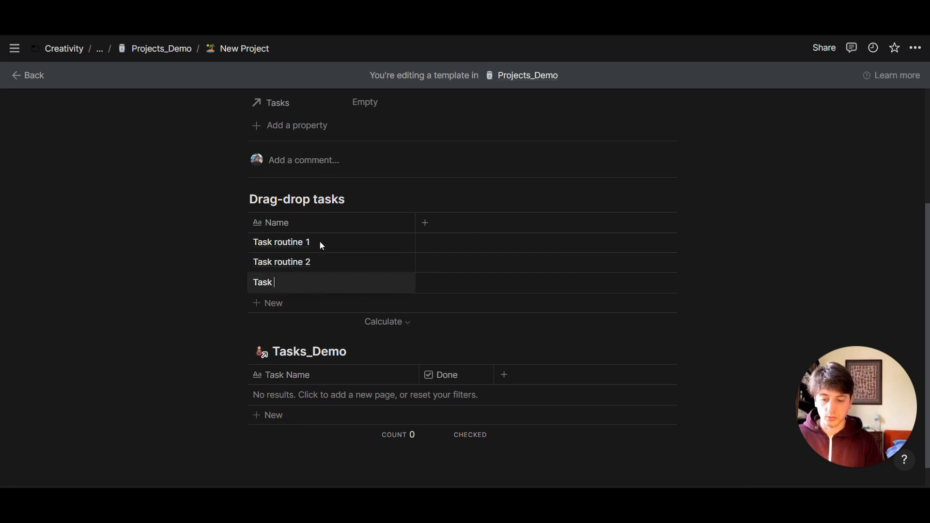
pyautogui.write('routine 3')
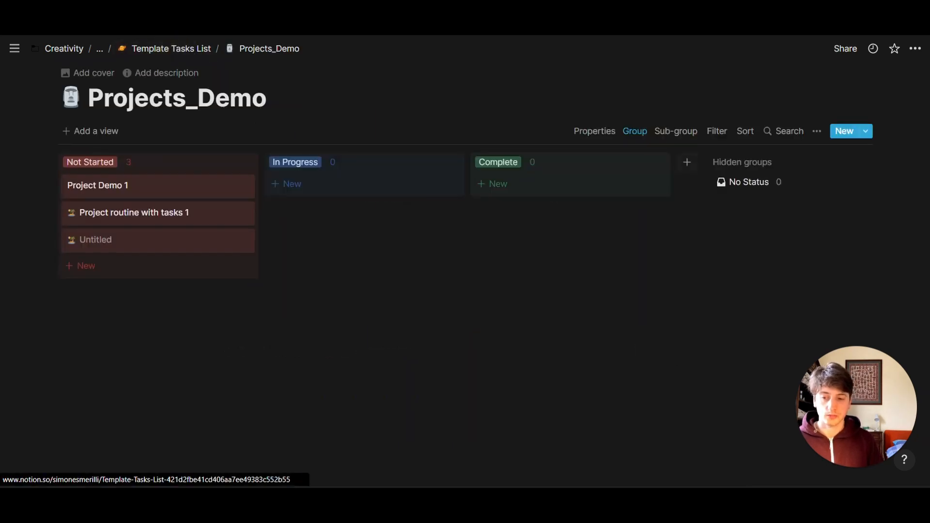
pyautogui.moveTo(401, 163)
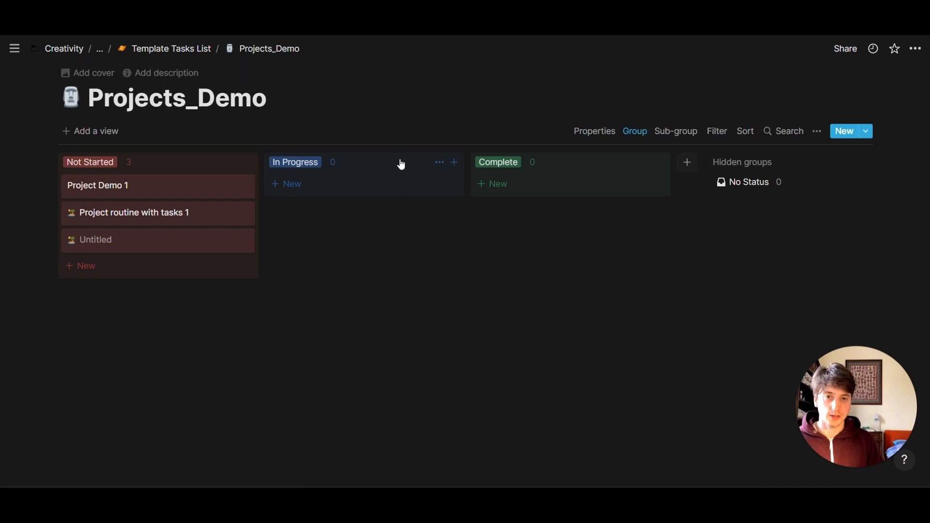
pyautogui.moveTo(193, 240)
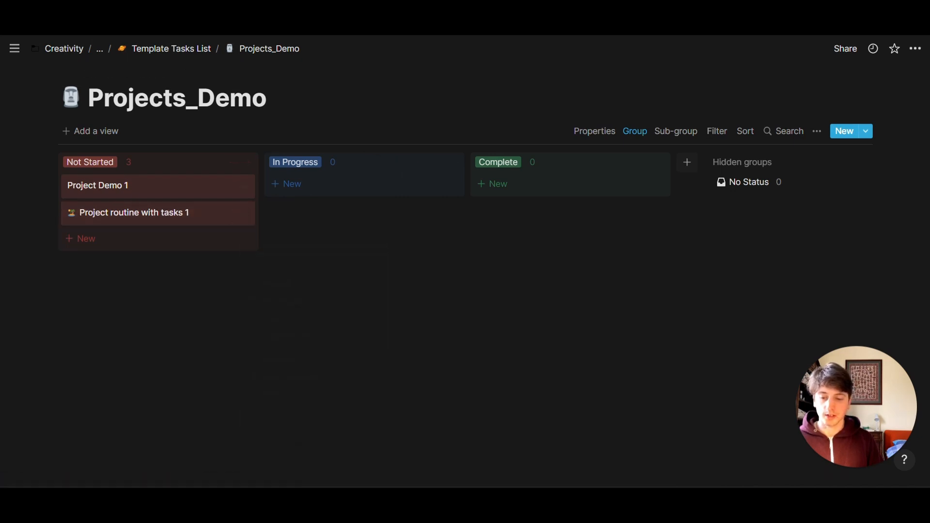
# Step: Create Not Started project 'Project test 123' from the New Project template
pyautogui.click(87, 238)
pyautogui.write('Pro')
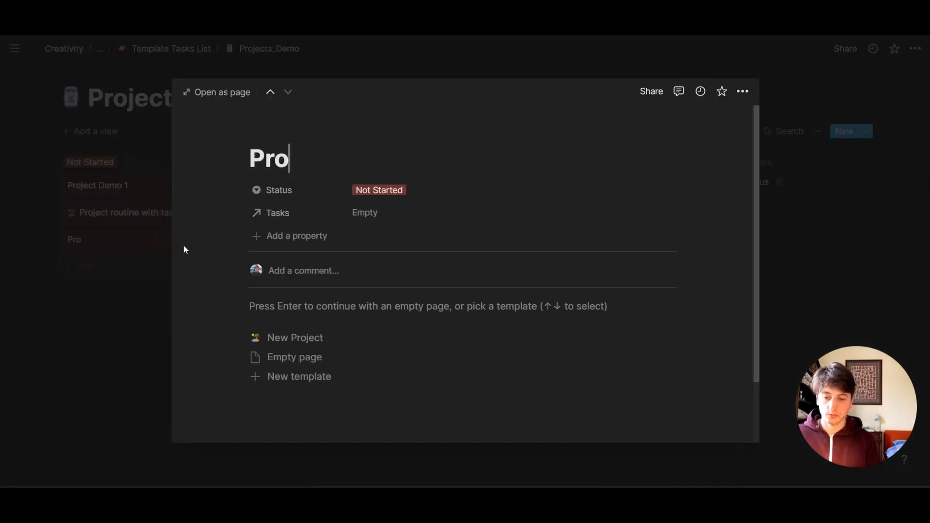
pyautogui.write('ject test 123')
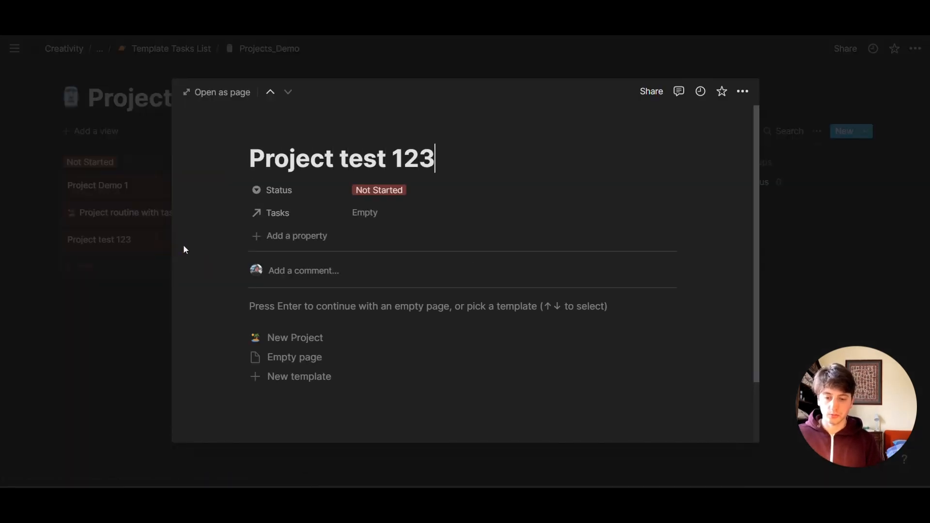
pyautogui.click(295, 338)
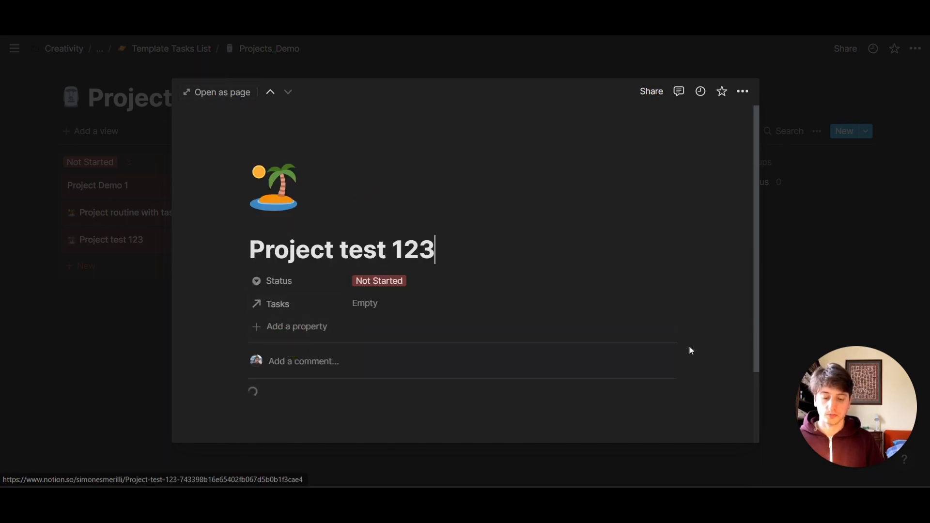
# Step: Drag Task routine 1–3 into Tasks_Demo for Project test 123, keep sorting, and return to Projects_Demo
pyautogui.click(217, 93)
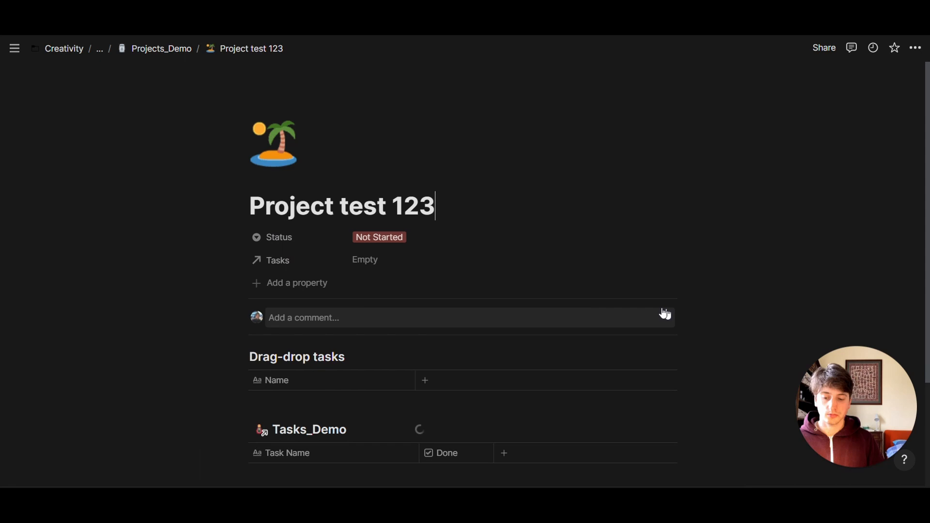
pyautogui.scroll(-3)
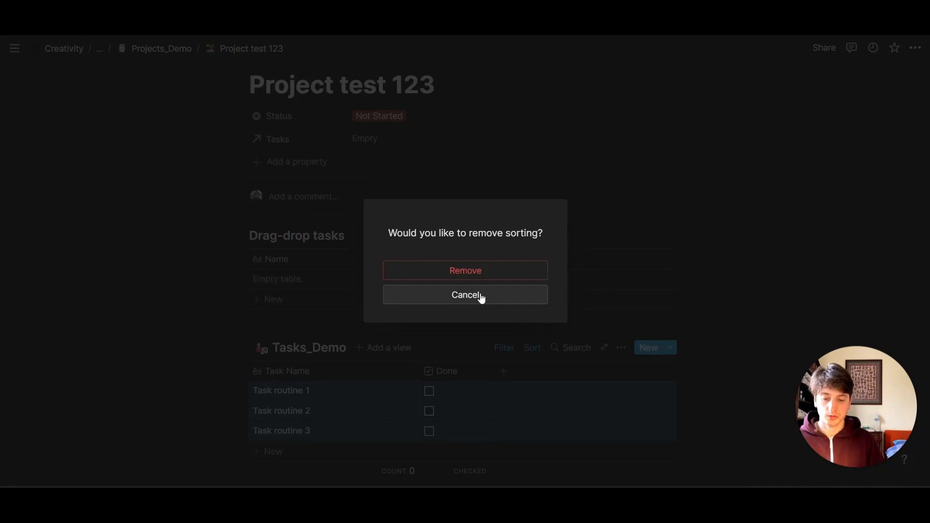
pyautogui.click(465, 295)
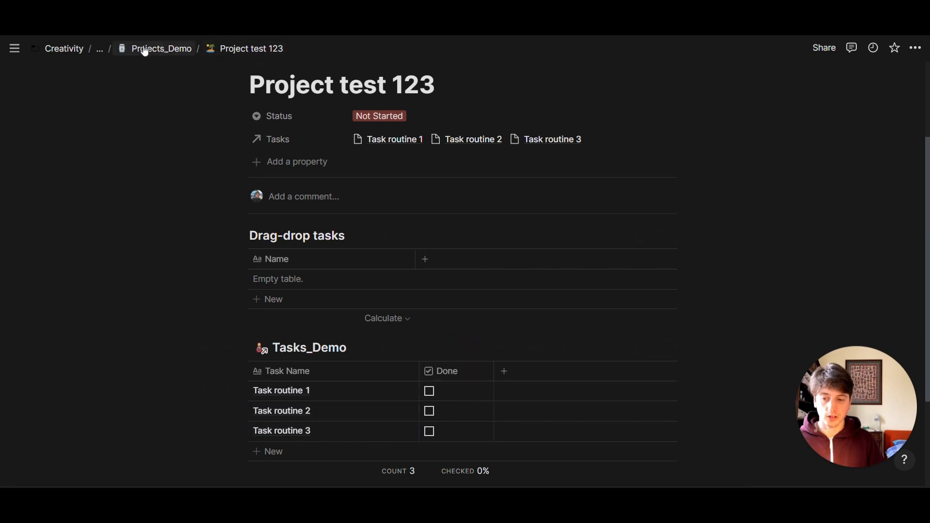
pyautogui.click(100, 49)
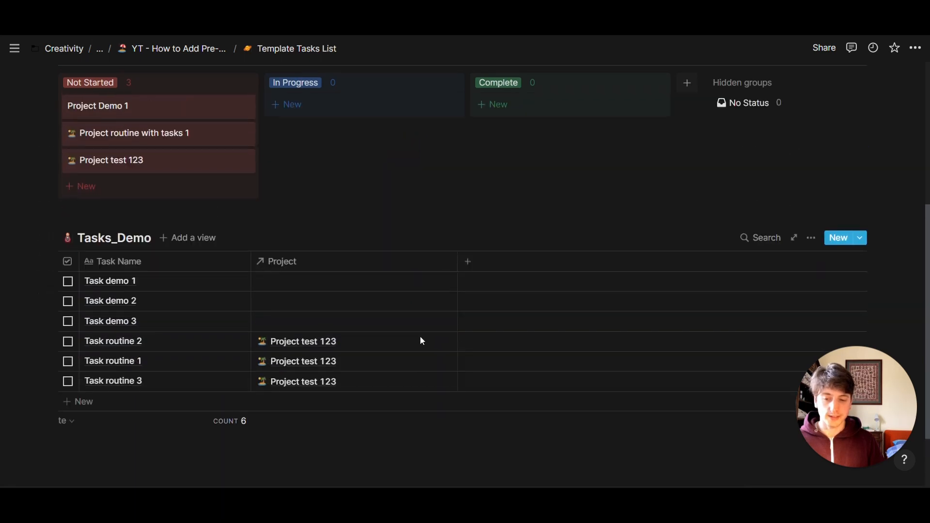
pyautogui.scroll(3)
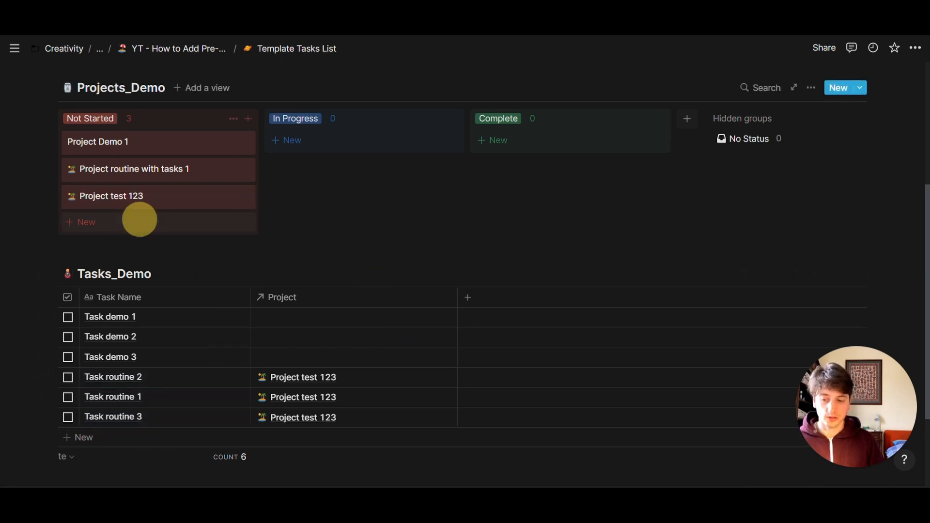
# Step: Add 'Project test 345' under Not Started with the New Project template and select its routine tasks
pyautogui.click(85, 222)
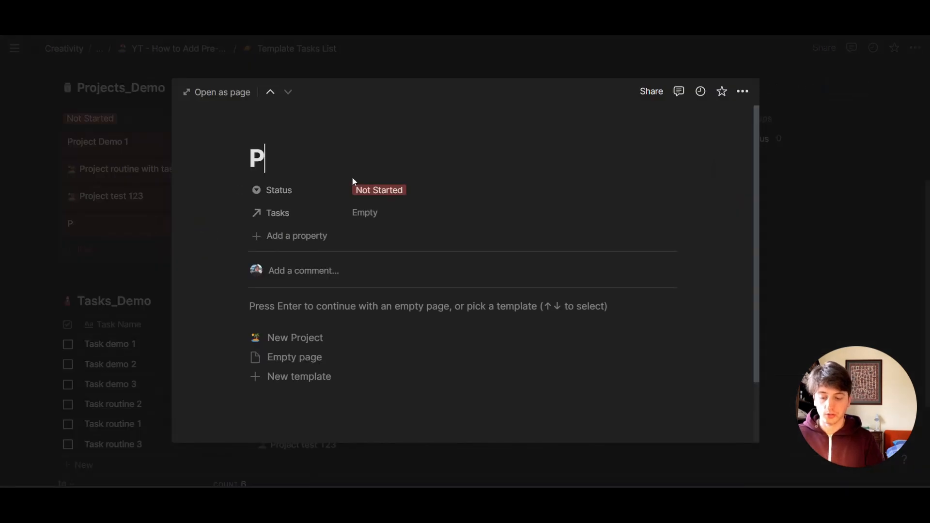
pyautogui.write('roject test 3')
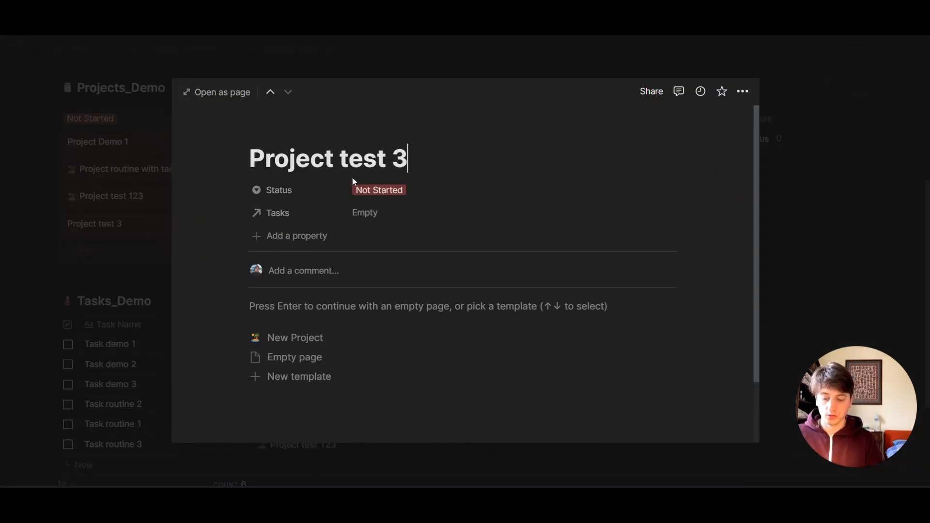
pyautogui.write('45')
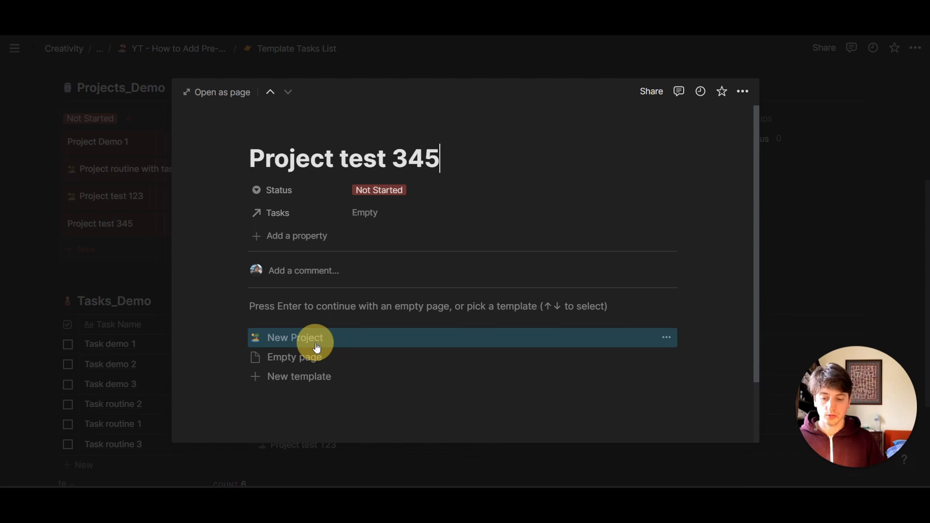
pyautogui.click(295, 338)
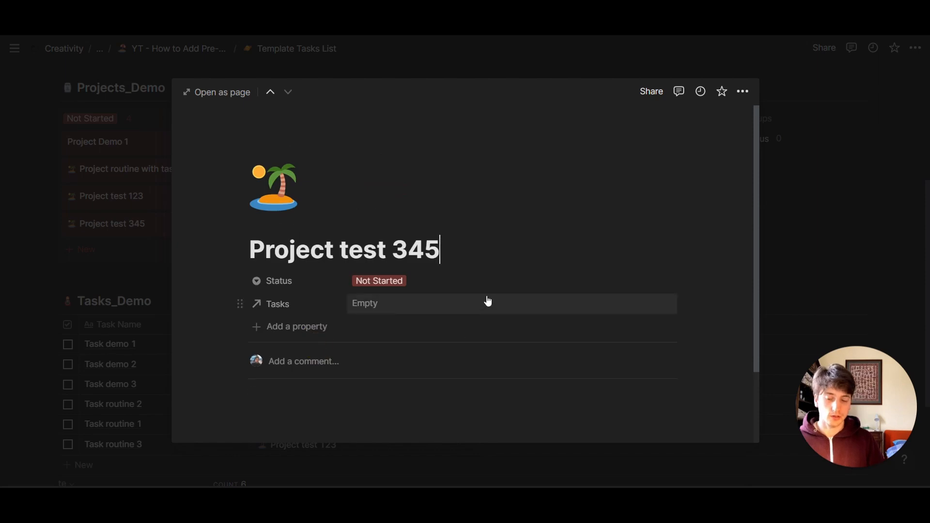
pyautogui.scroll(-3)
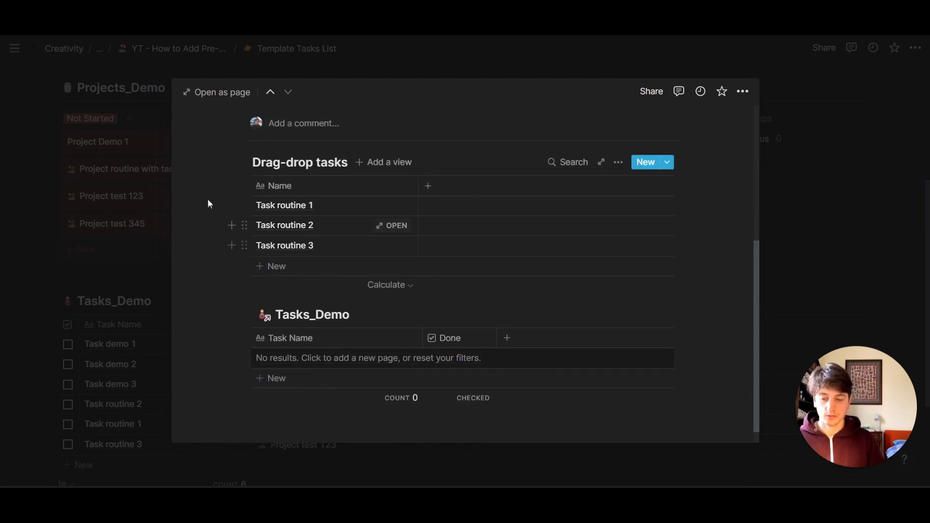
pyautogui.click(244, 206)
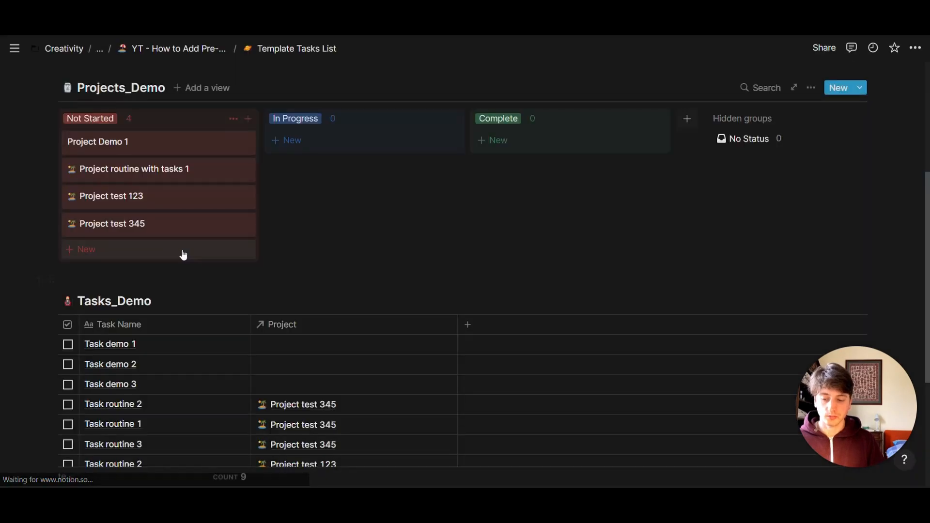
pyautogui.scroll(-3)
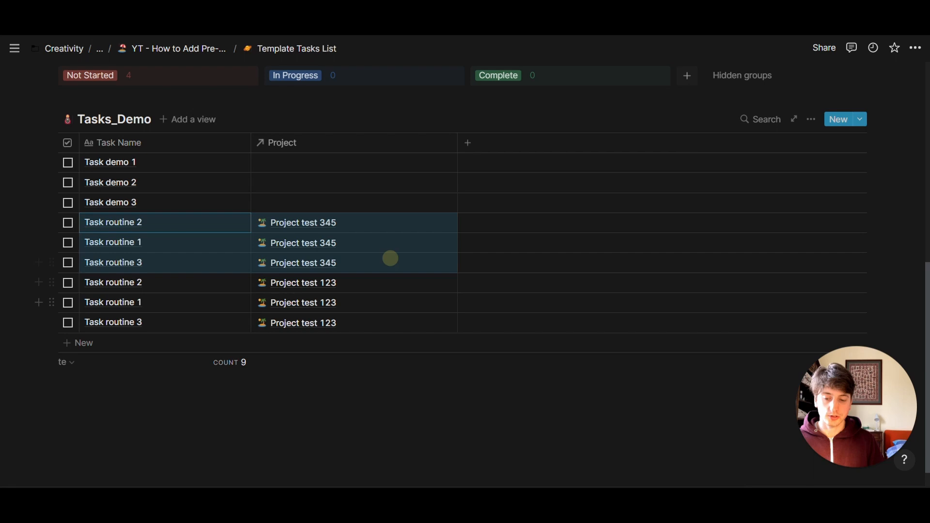
pyautogui.moveTo(397, 330)
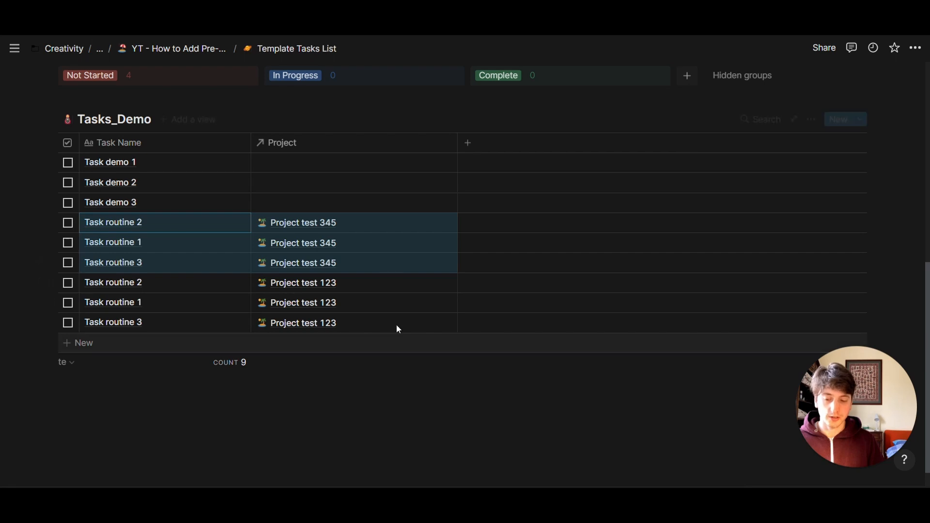
pyautogui.moveTo(148, 283)
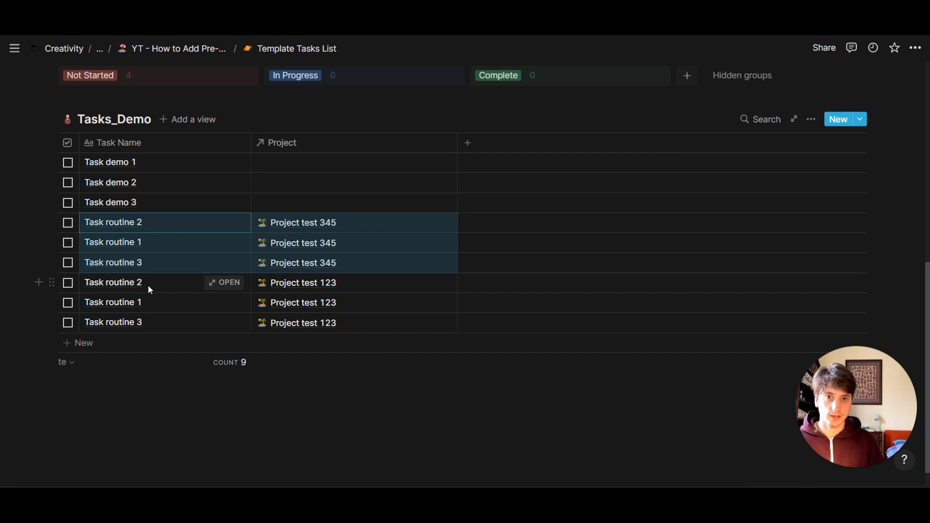
pyautogui.moveTo(338, 295)
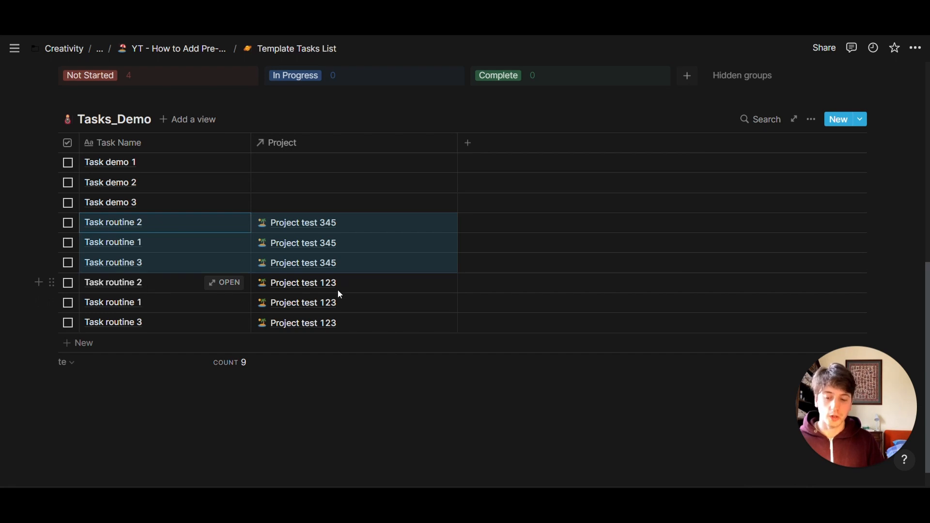
pyautogui.moveTo(306, 228)
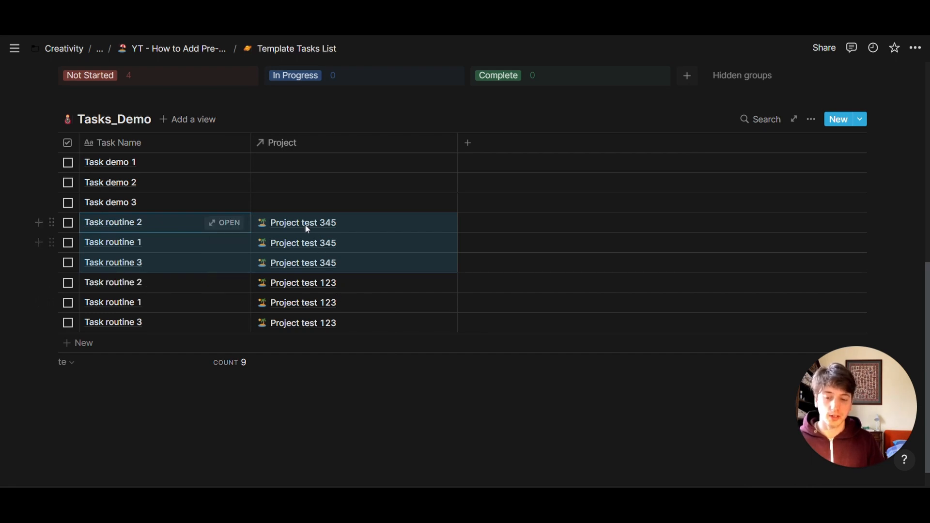